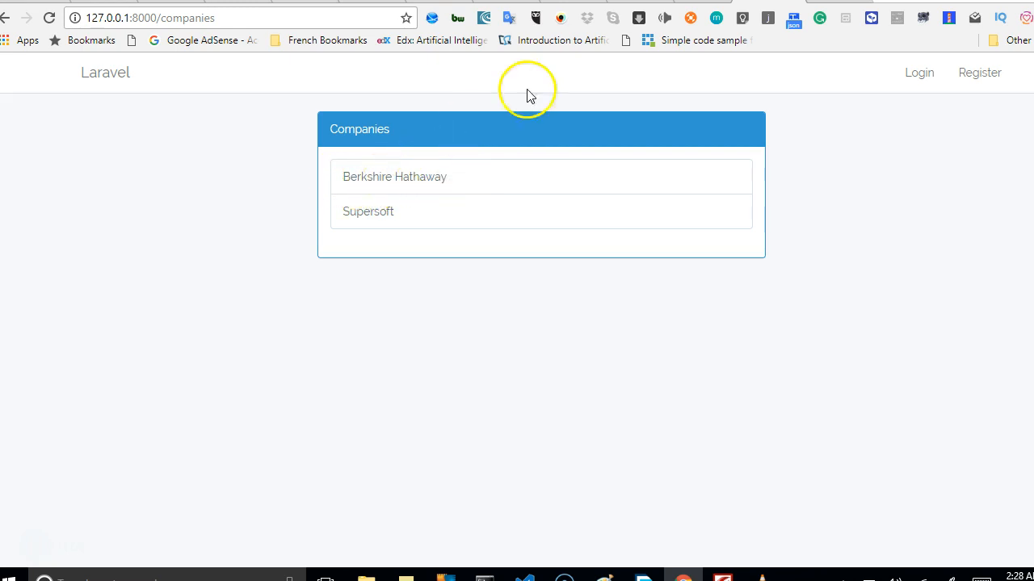
mouse_move(451, 190)
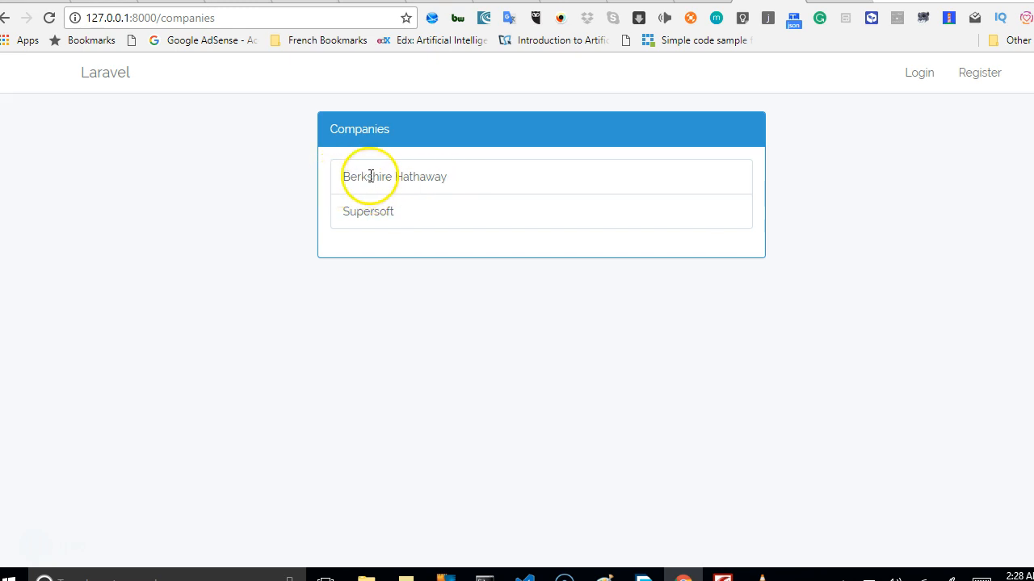
mouse_move(589, 575)
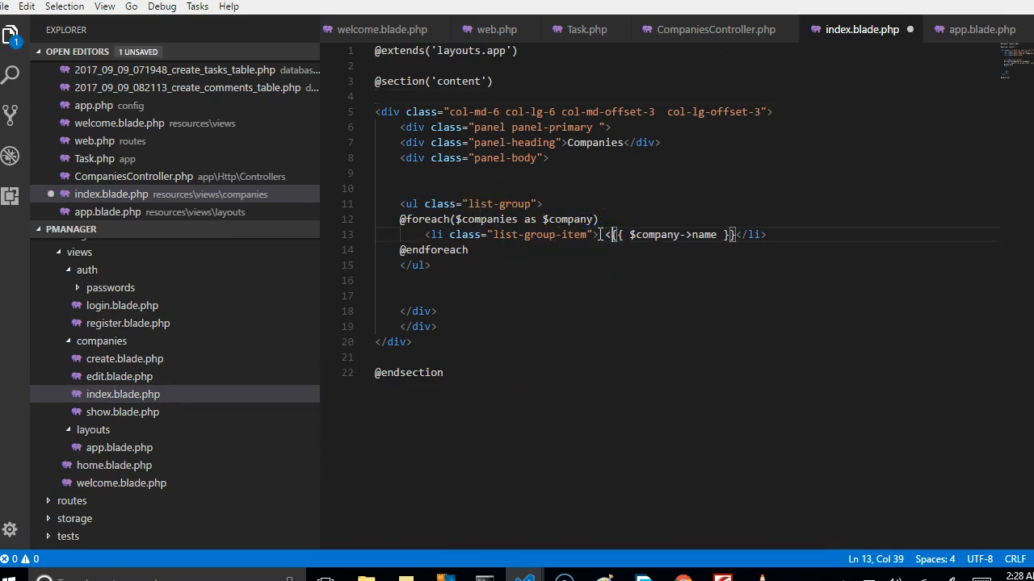
Wrap {{ $company->name }} in each li with an <a href=""> link
text(a href="" >)
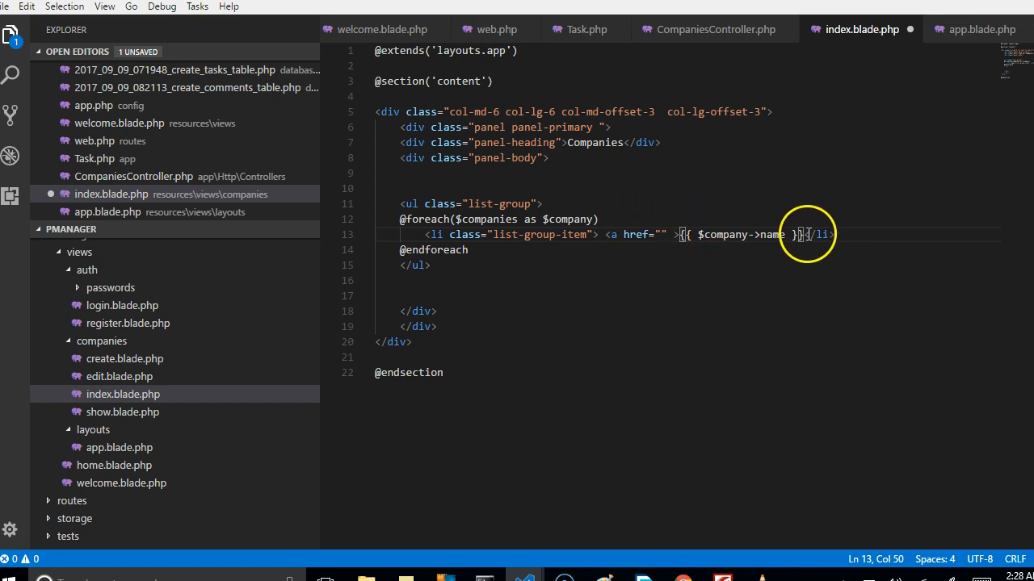
text(</a)
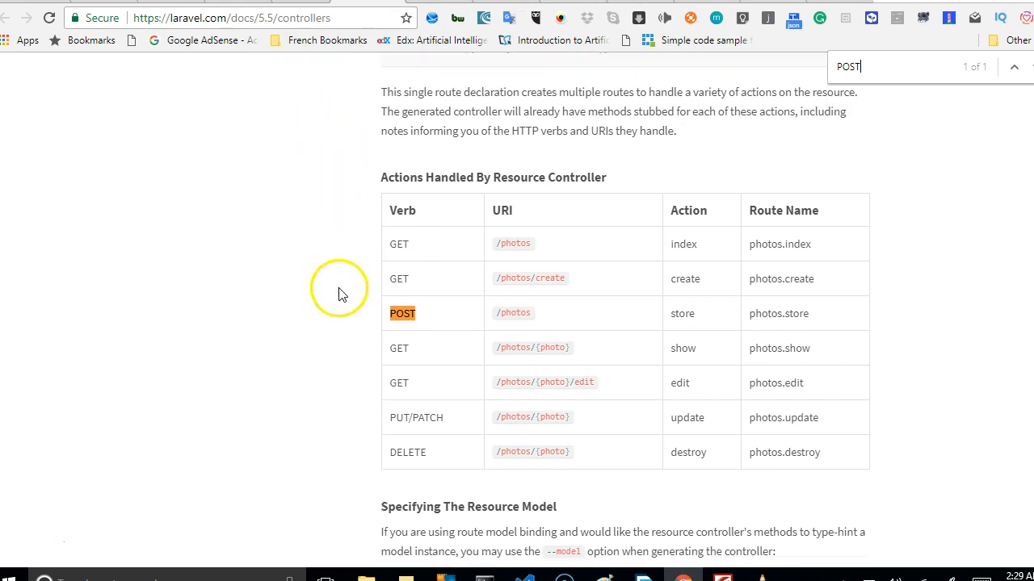
mouse_move(341, 239)
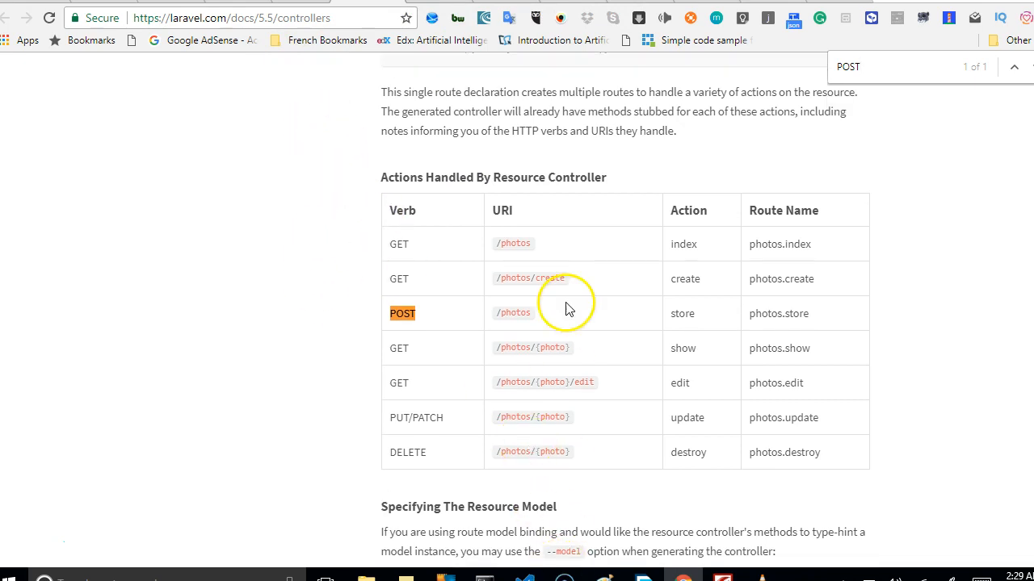
mouse_move(499, 381)
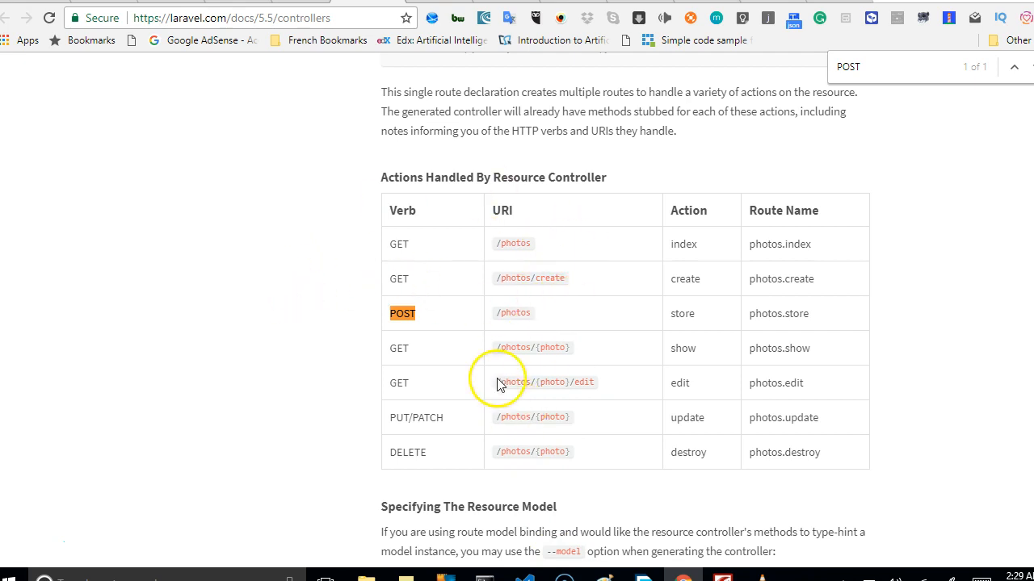
mouse_move(801, 389)
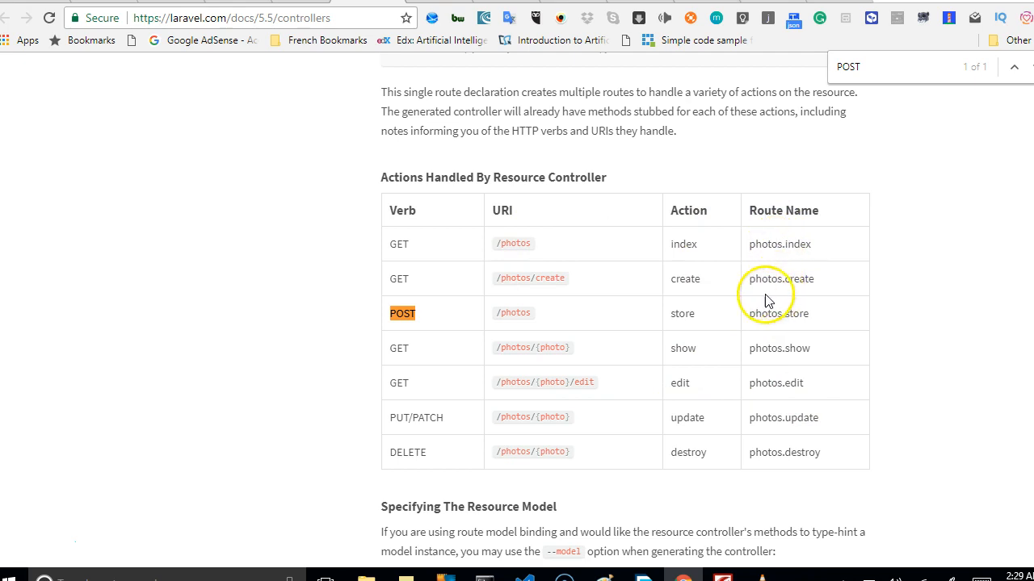
mouse_move(517, 242)
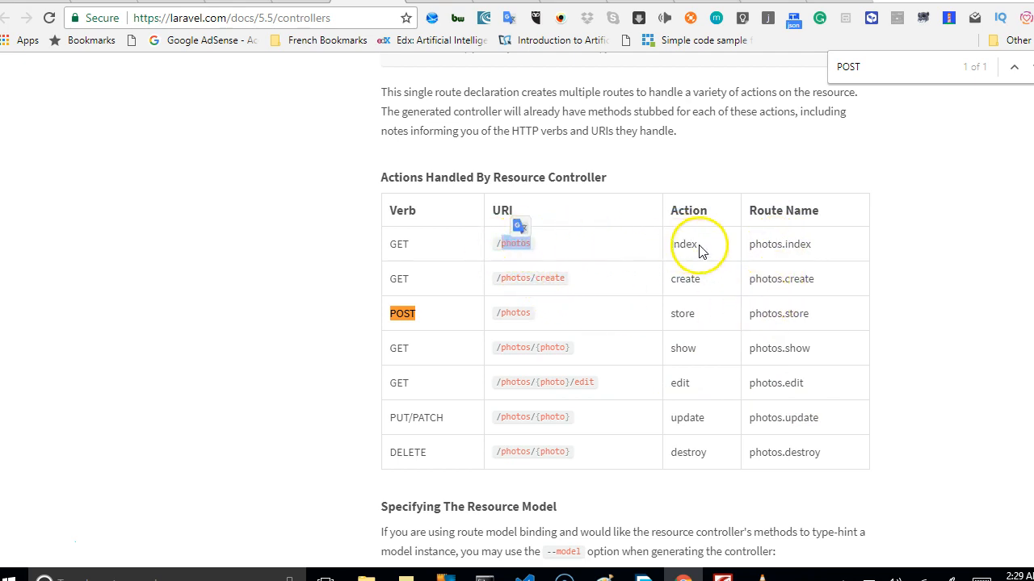
mouse_move(679, 241)
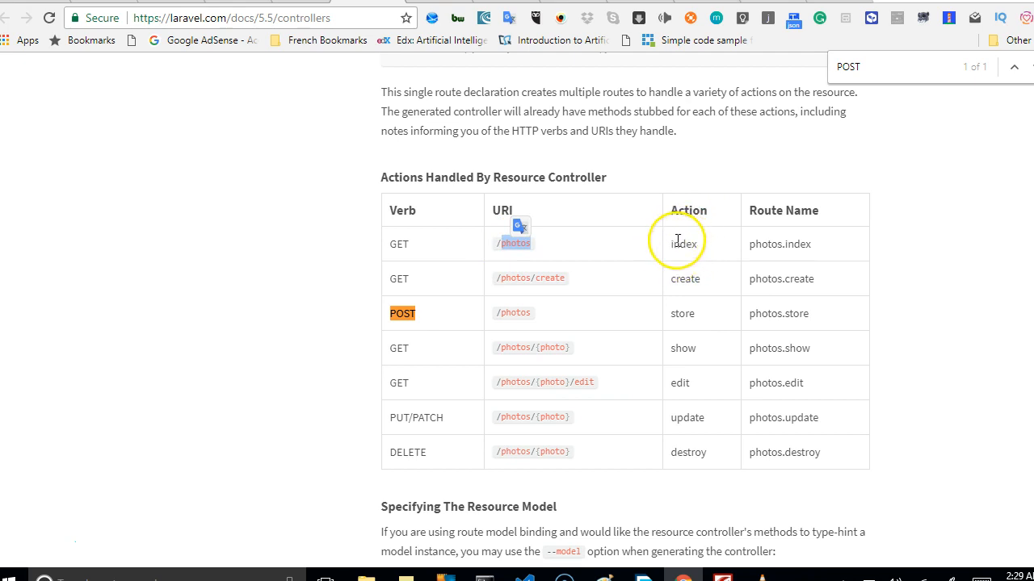
mouse_move(776, 244)
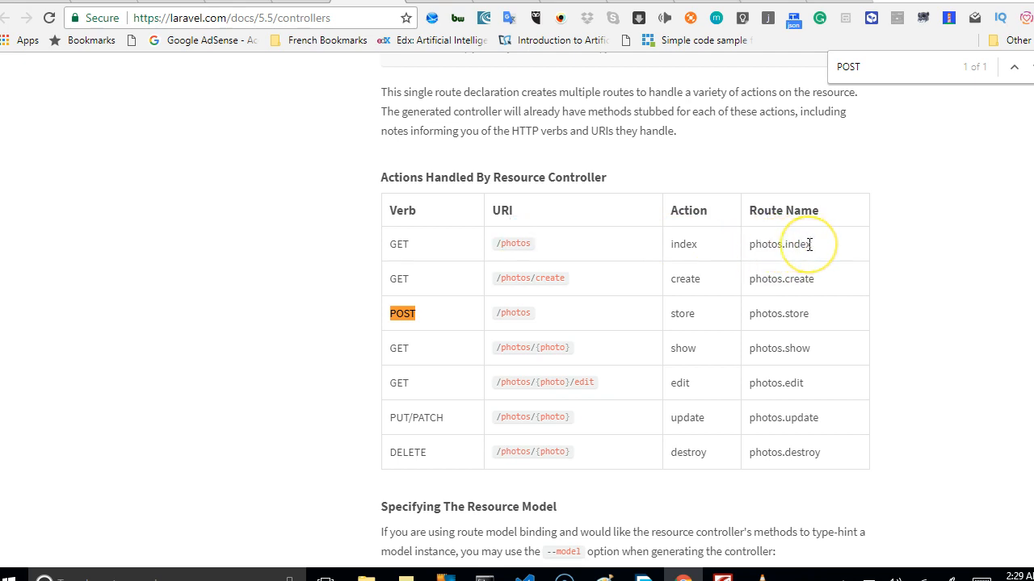
mouse_move(807, 234)
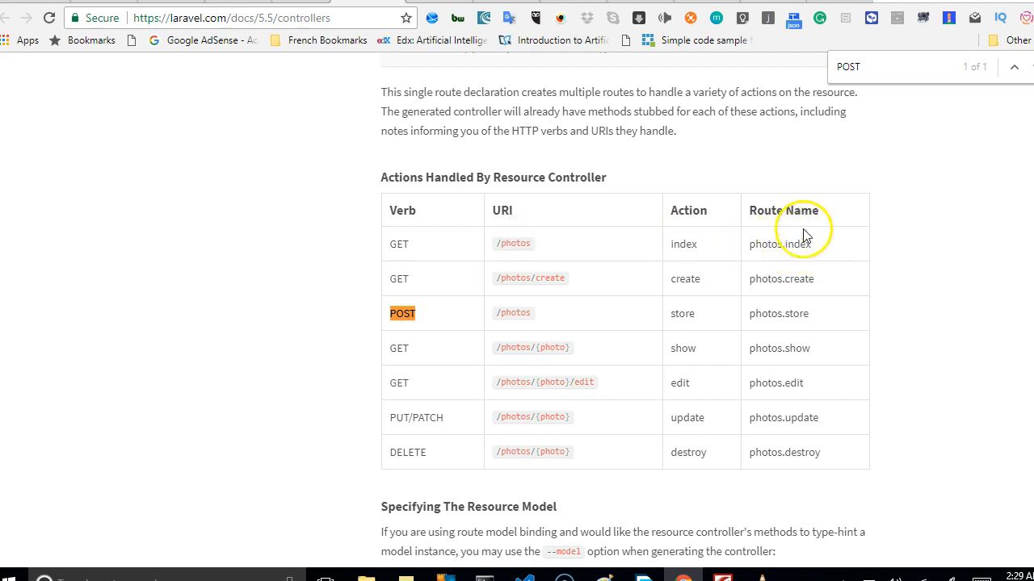
mouse_move(757, 270)
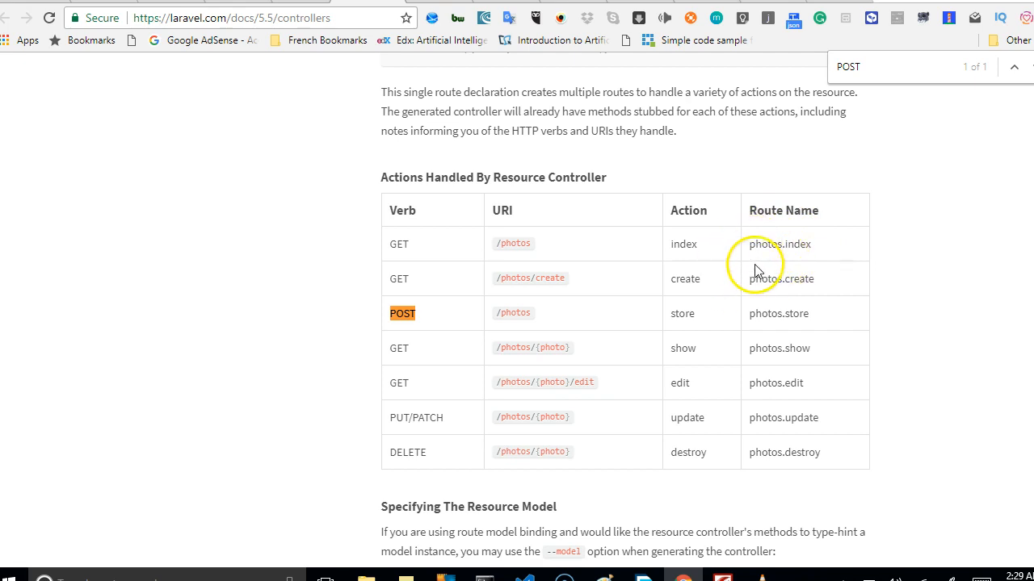
mouse_move(765, 261)
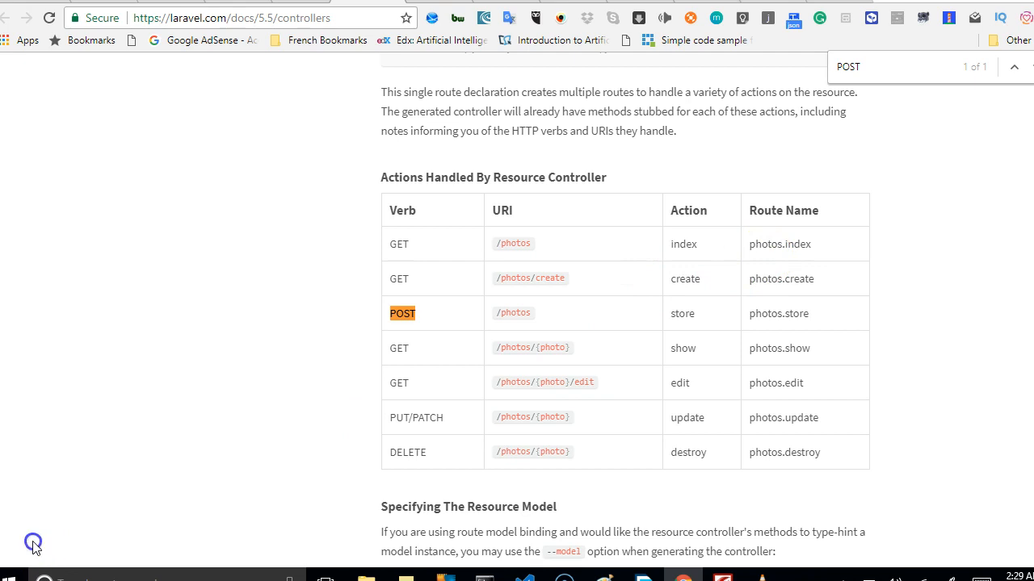
mouse_move(486, 381)
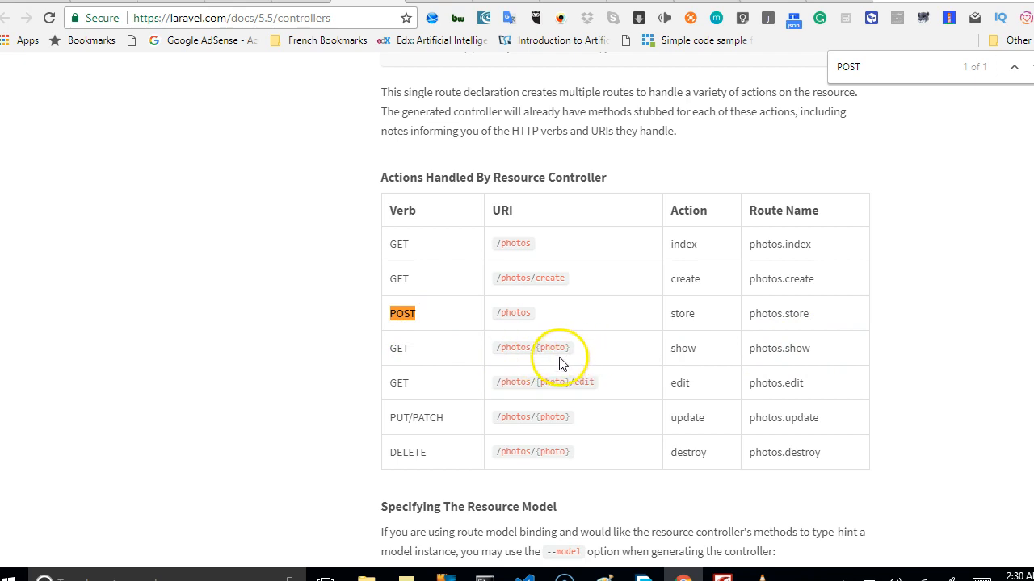
Select the {photo} parameter in the show row of the resource routes table
double_click(550, 346)
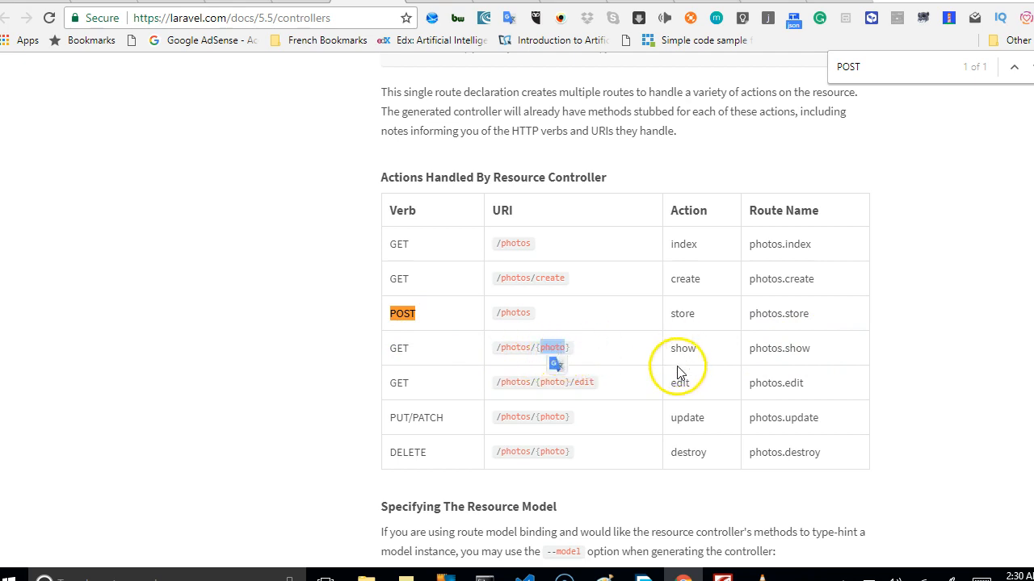
mouse_move(87, 527)
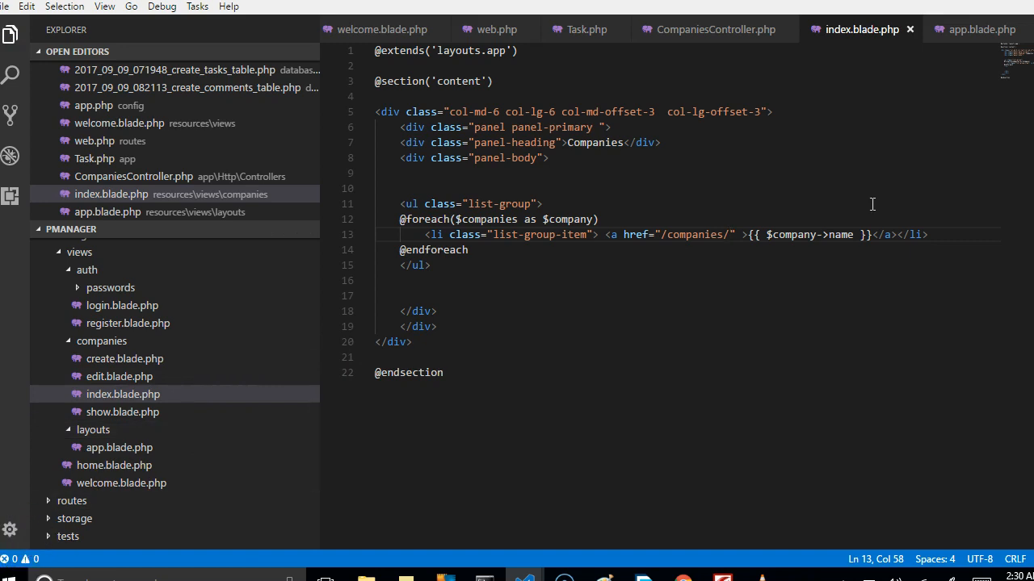
Set the anchor href to /companies/{{ $company->id }}
text({{ }})
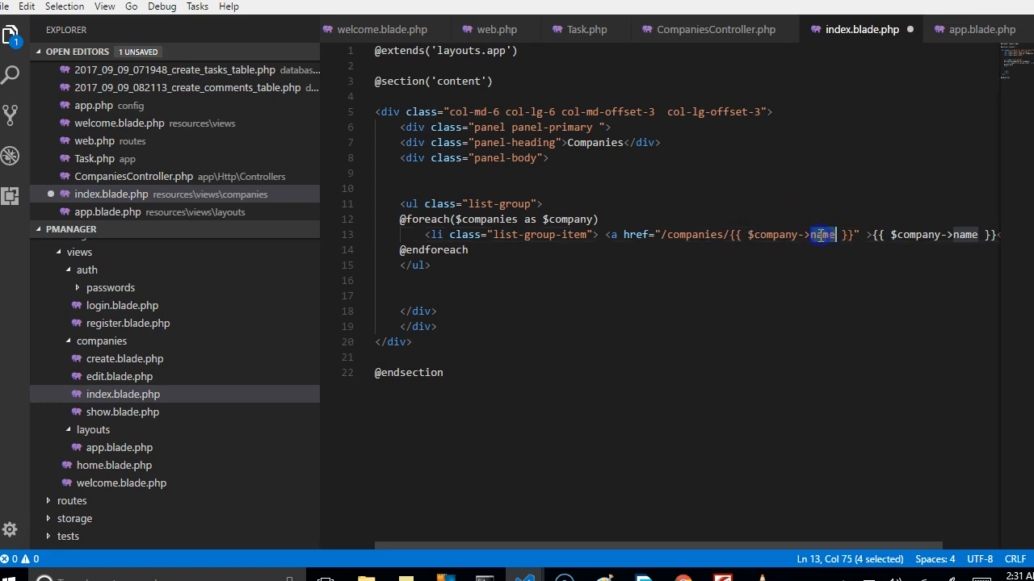
text(id)
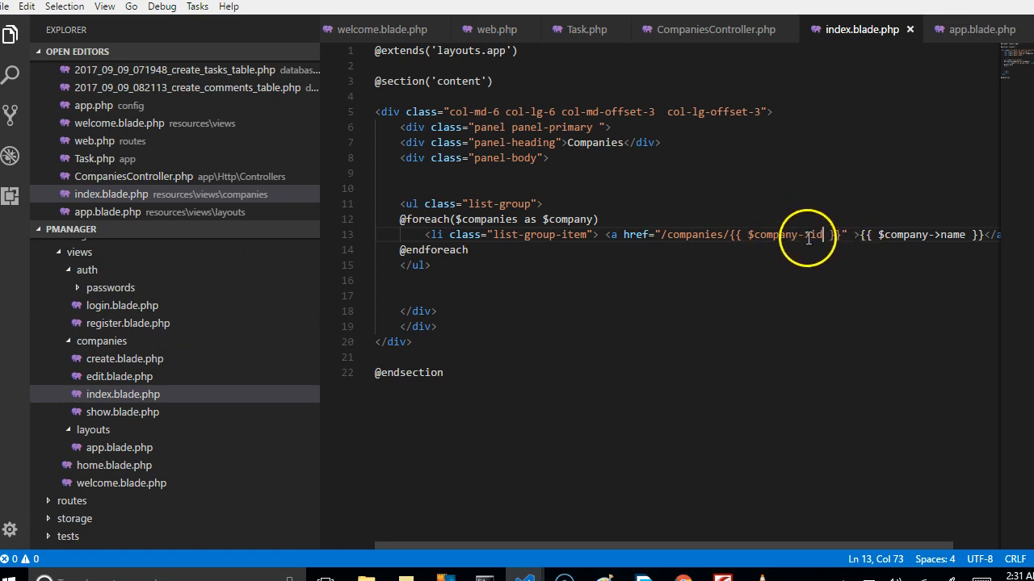
mouse_move(120, 447)
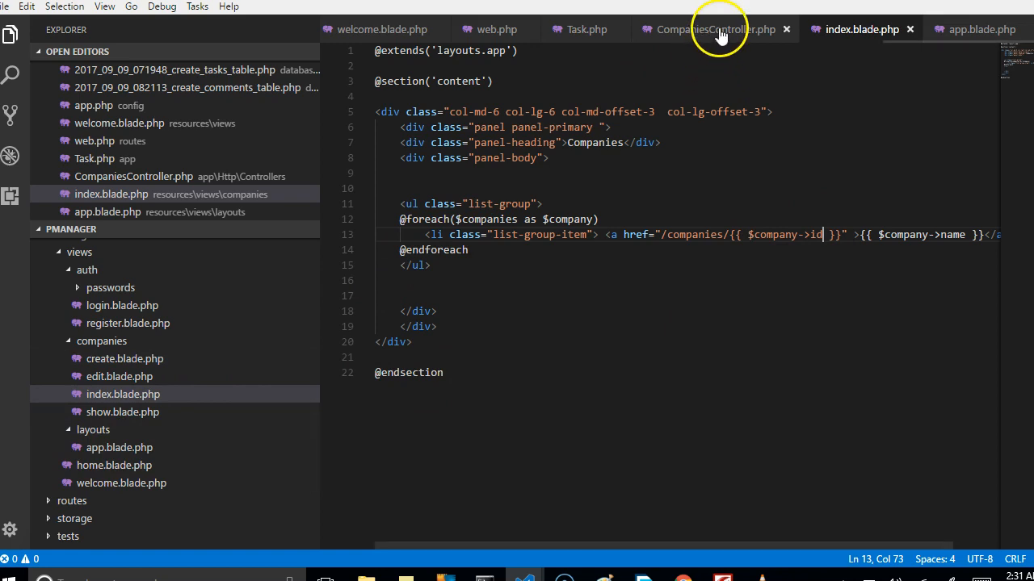
In CompaniesController show(), start the line $company = Company::
click(722, 29)
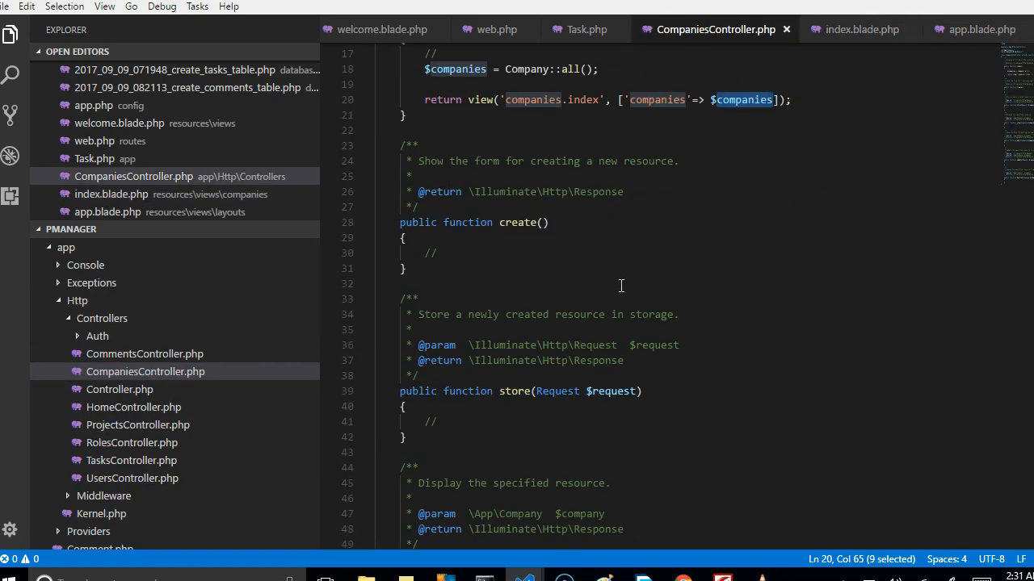
scroll(down, 3)
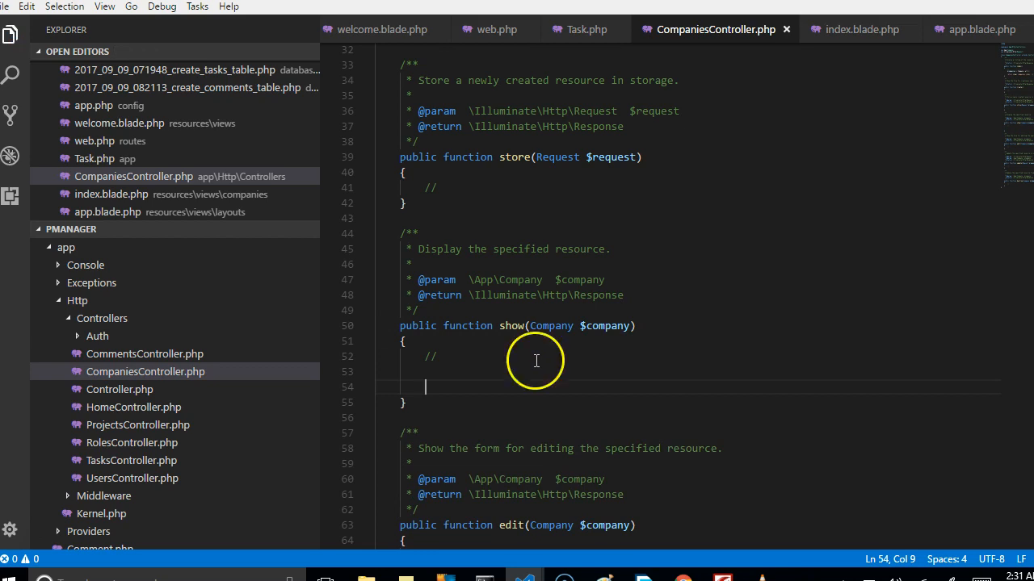
text($com)
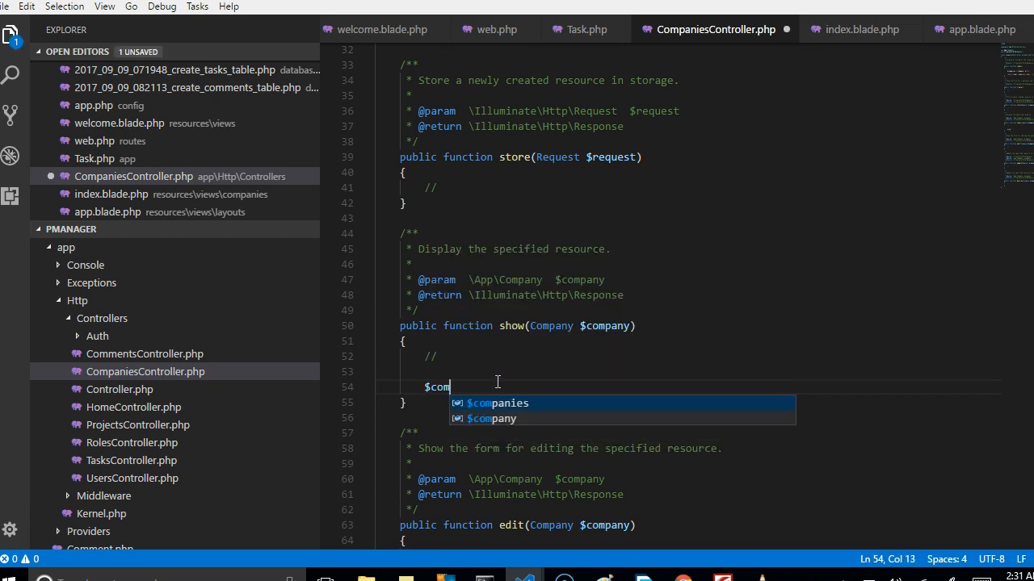
text(pany)
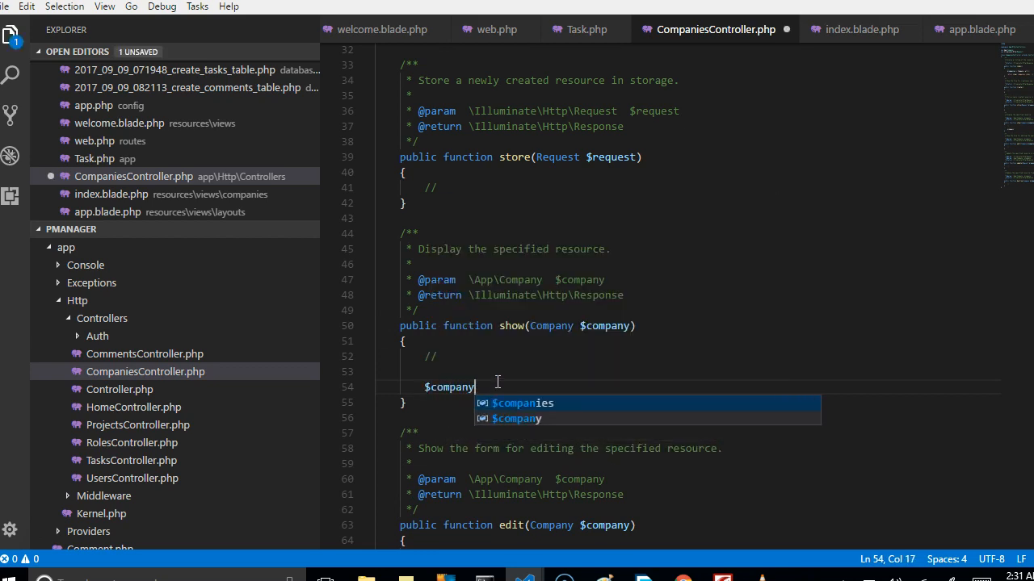
text(= e)
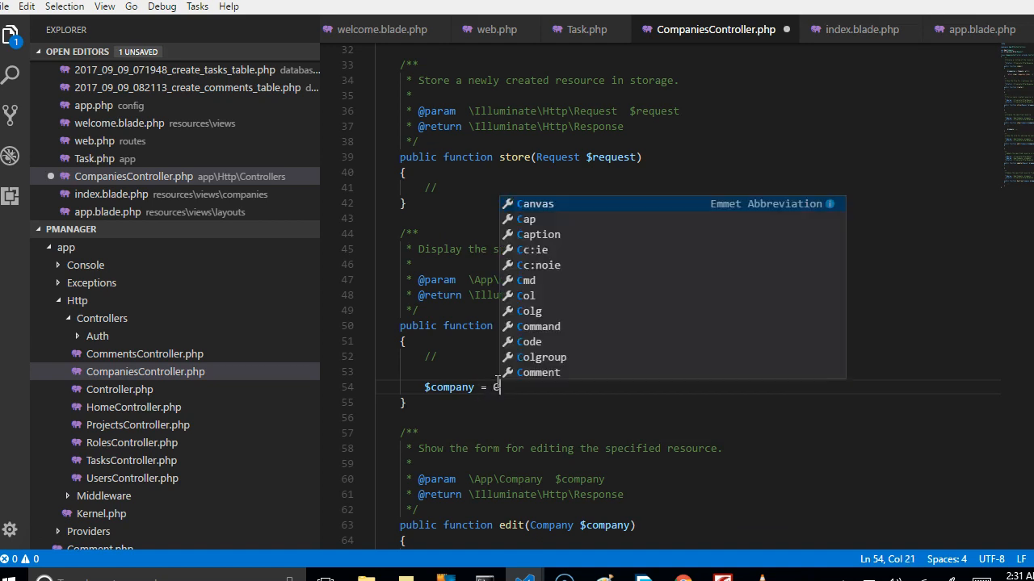
text(Company)
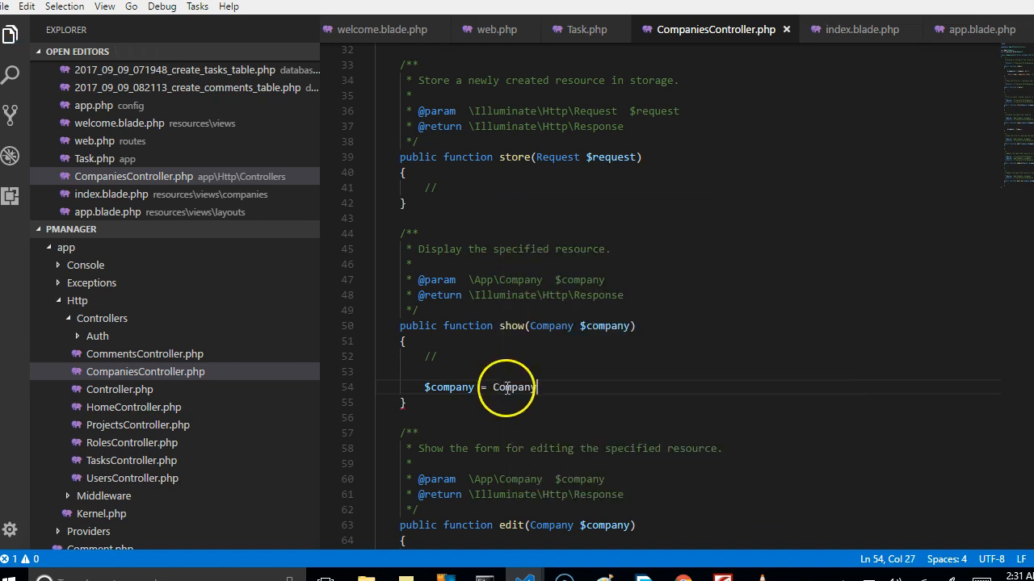
text(::)
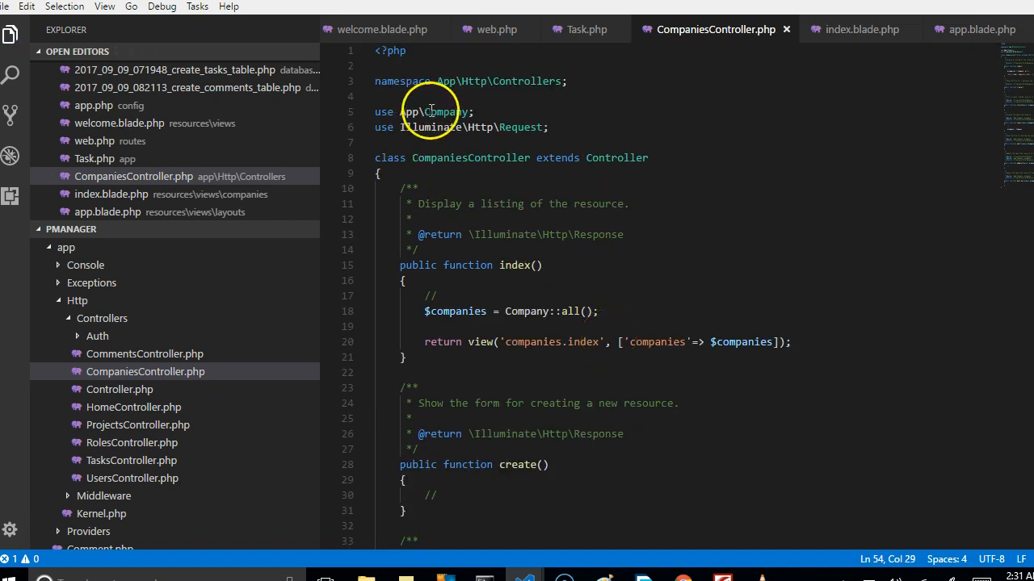
Complete the lookup as Company::where('id', $company)
scroll(down, 3)
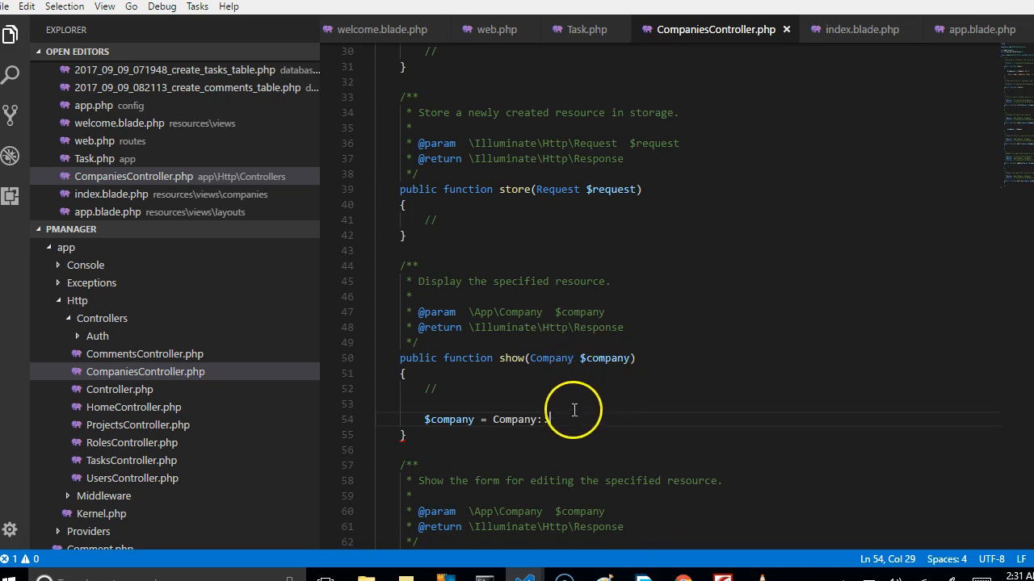
text(::where(')
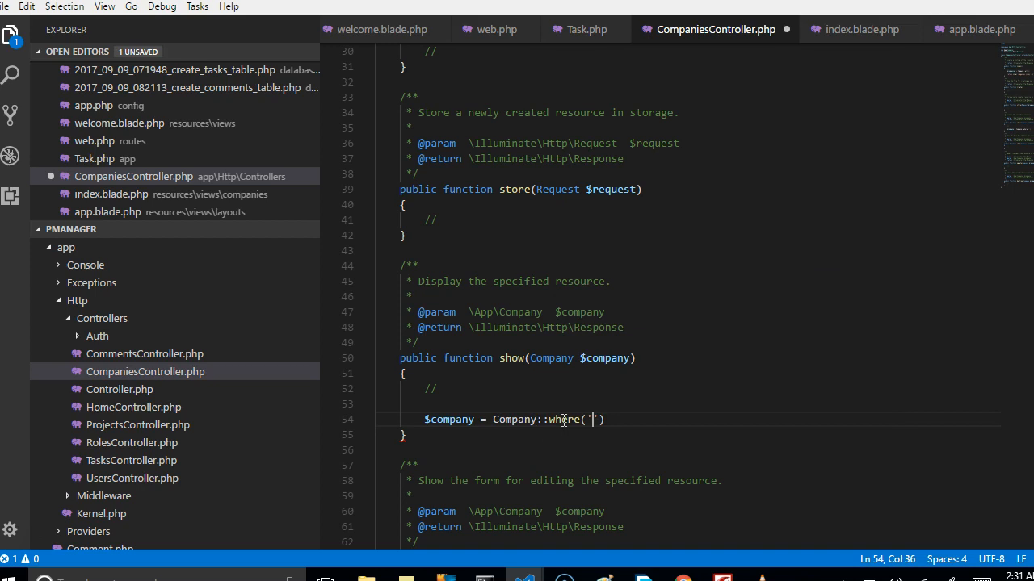
text(id)
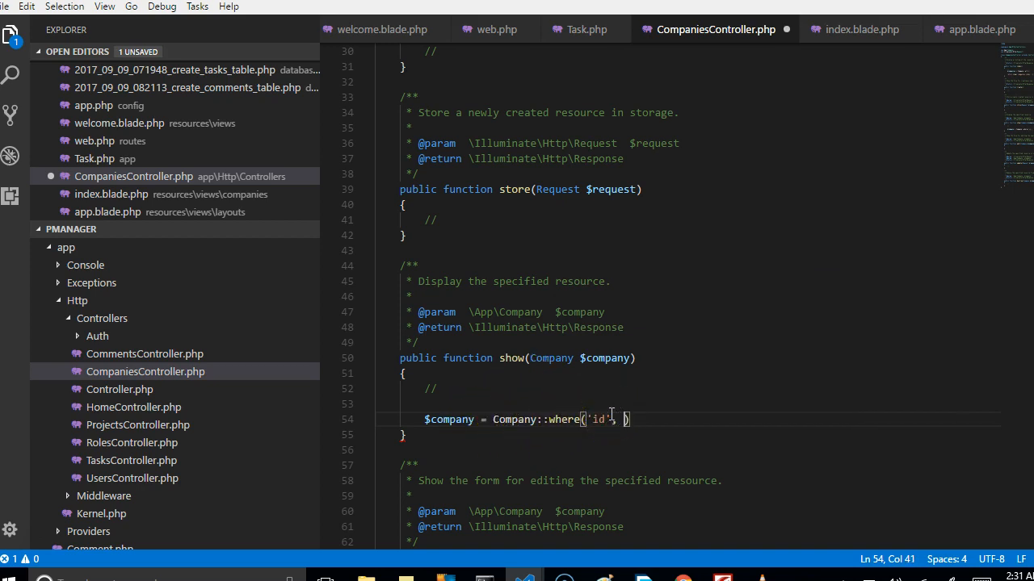
double_click(604, 358)
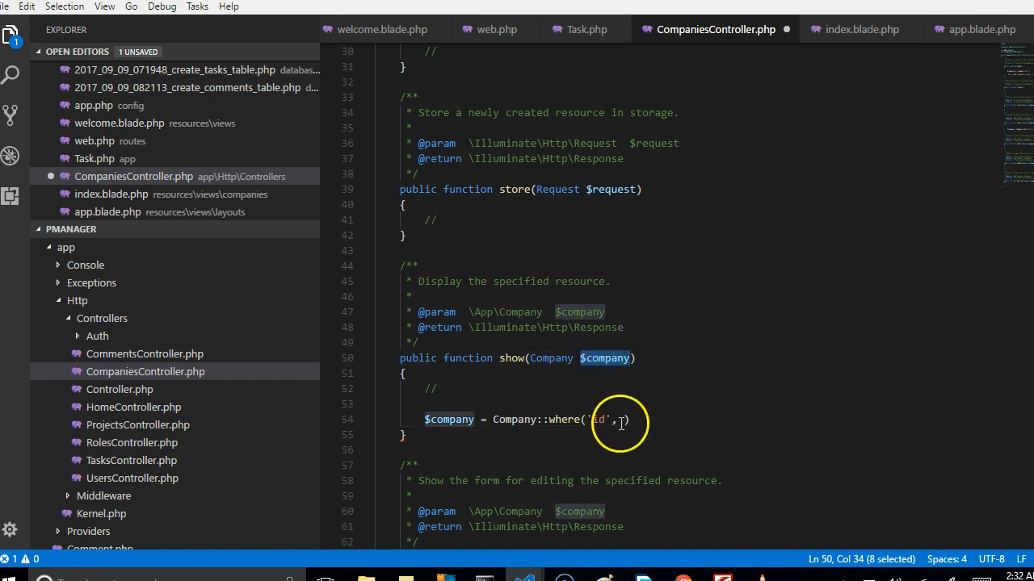
text($company)
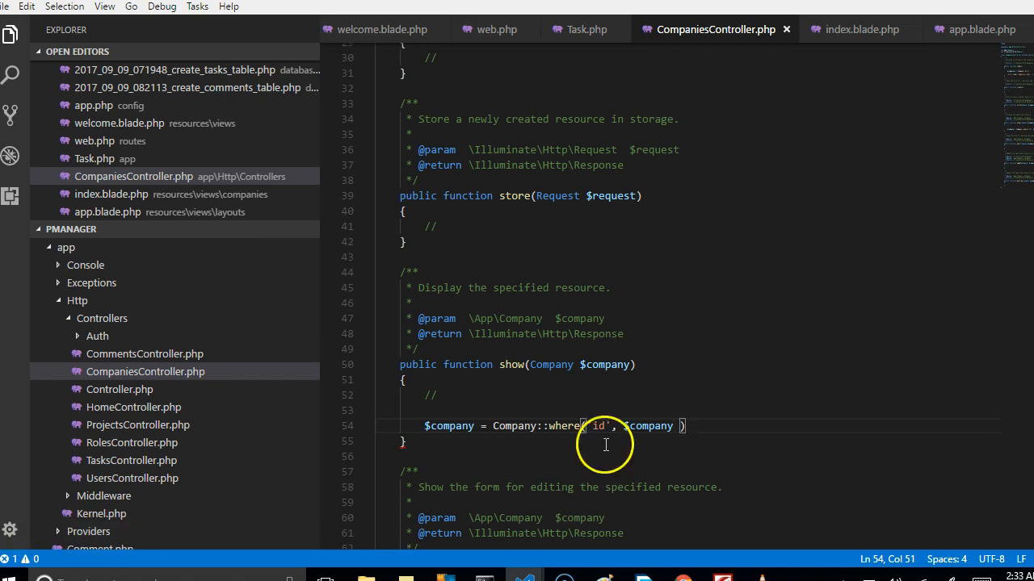
Comment out the where() line, reload the companies page and check the Supersoft link
click(422, 427)
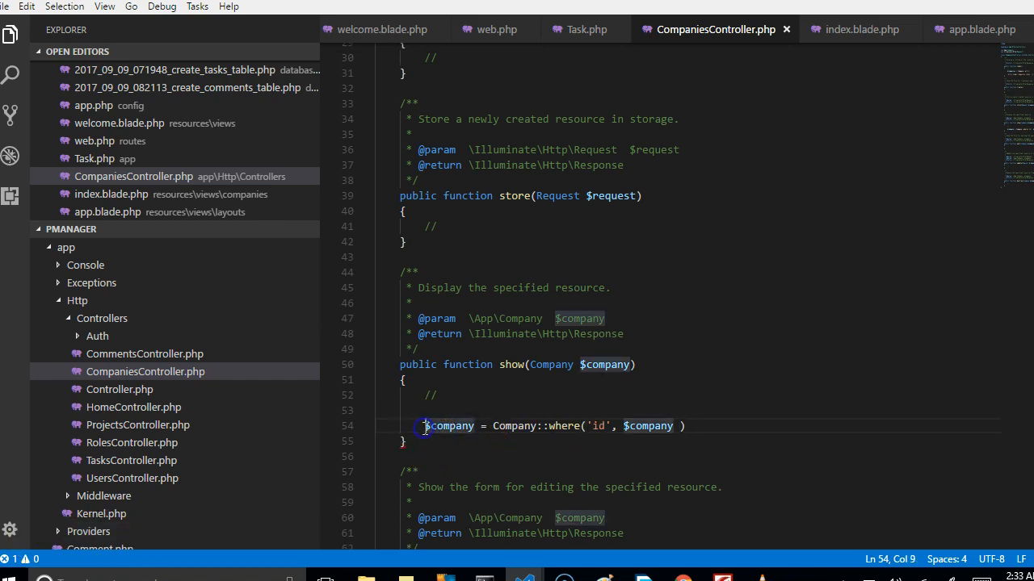
text(//)
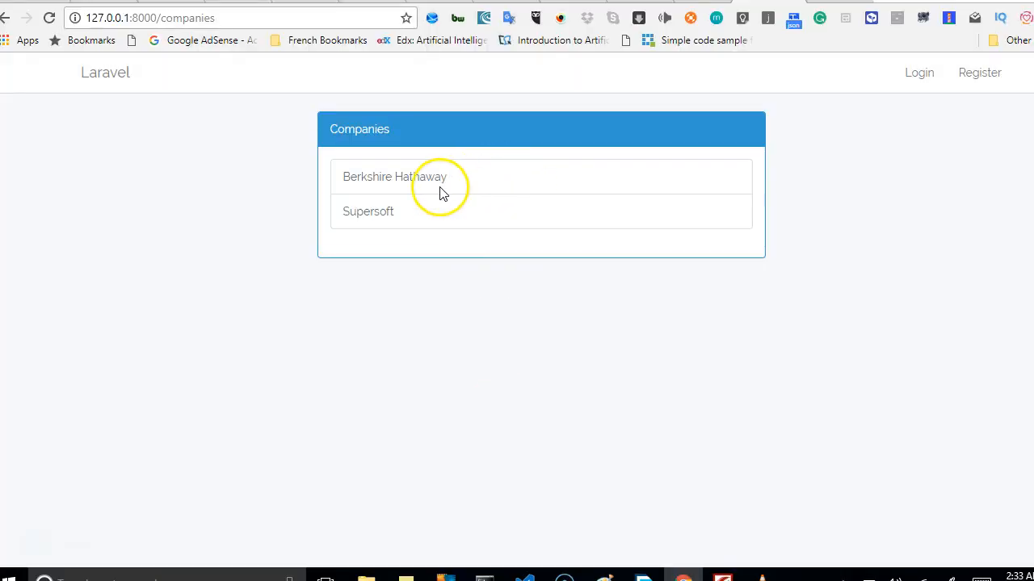
right_click(442, 192)
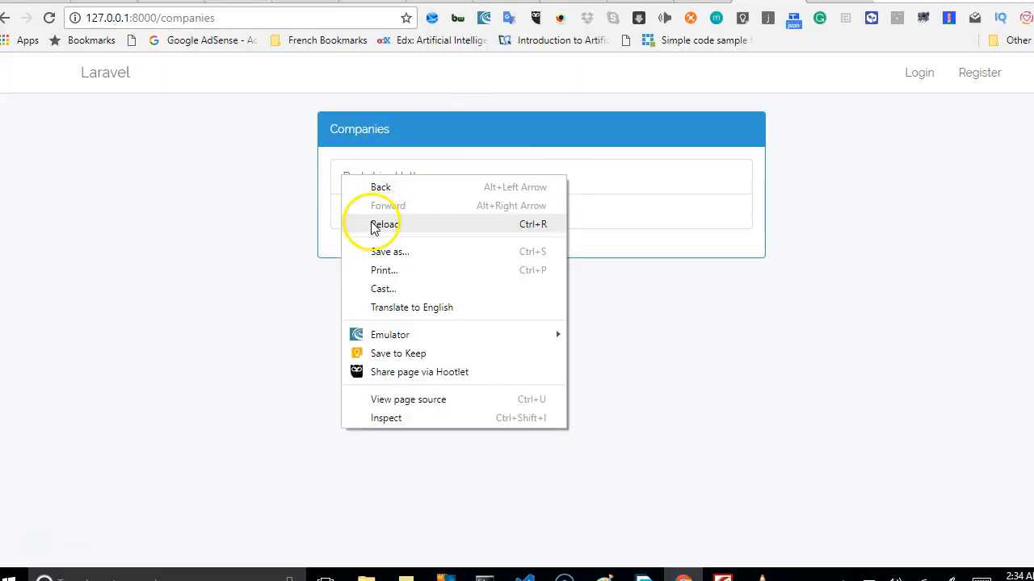
click(381, 223)
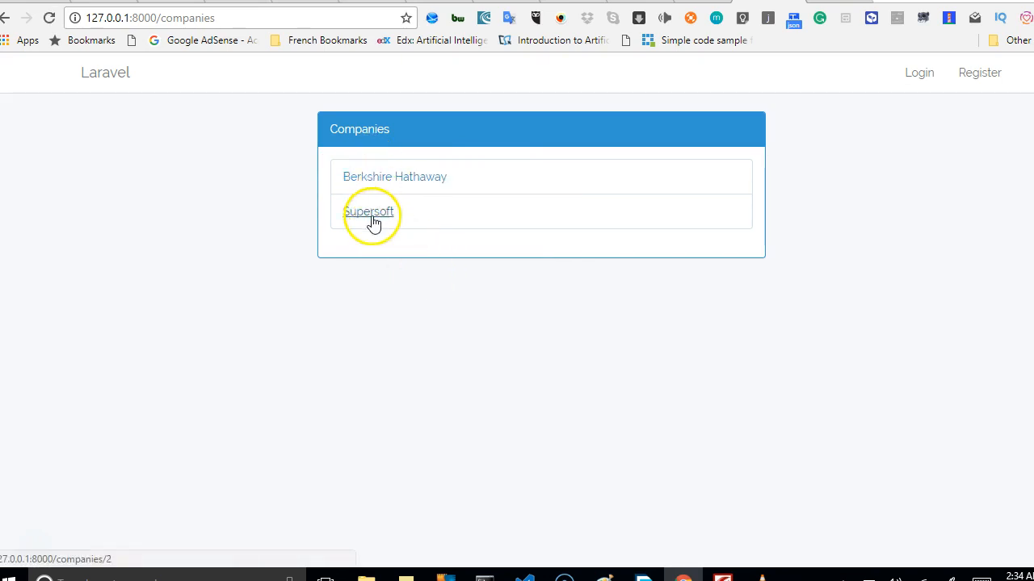
mouse_move(717, 213)
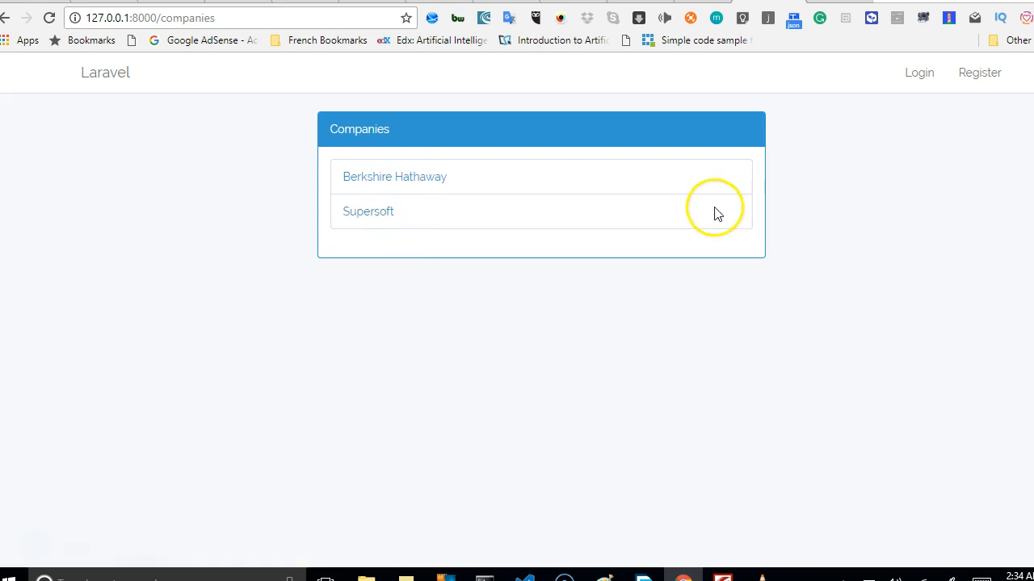
mouse_move(459, 207)
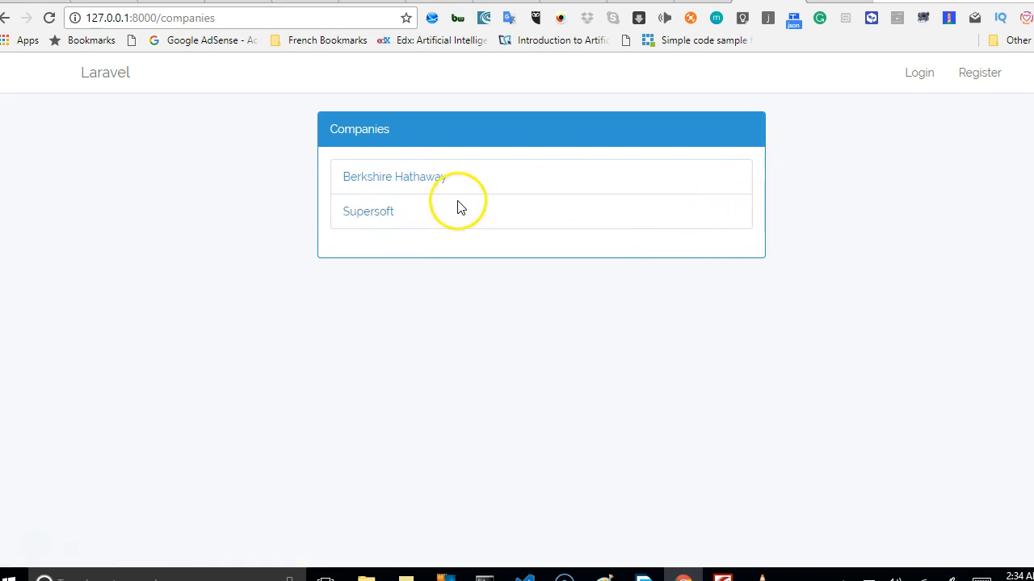
click(394, 176)
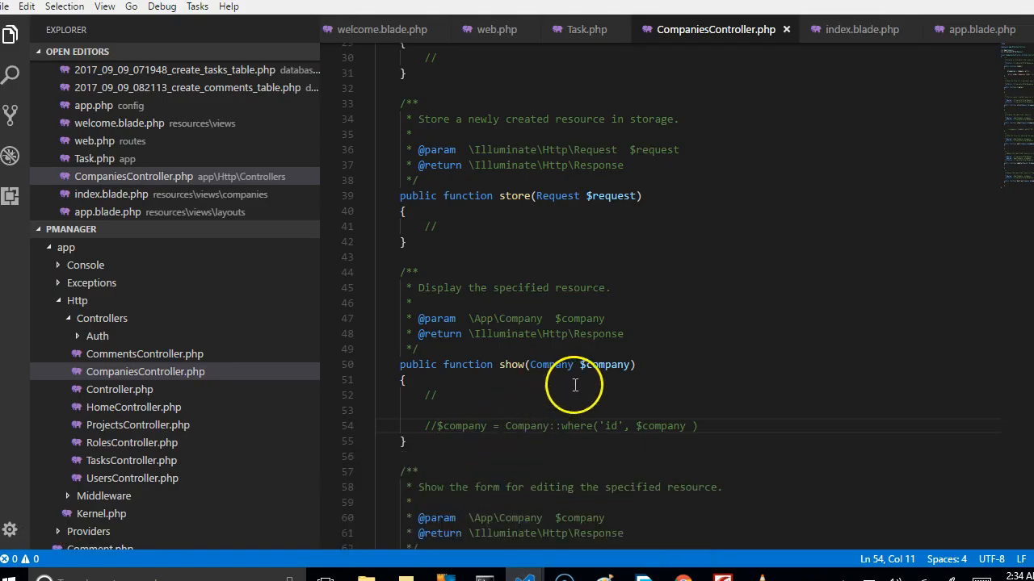
mouse_move(501, 449)
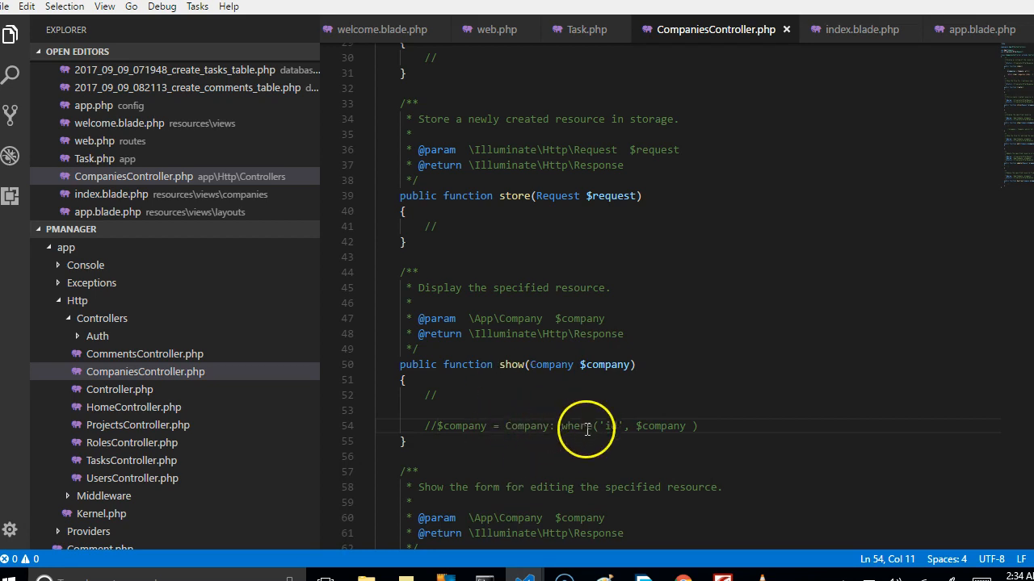
mouse_move(650, 423)
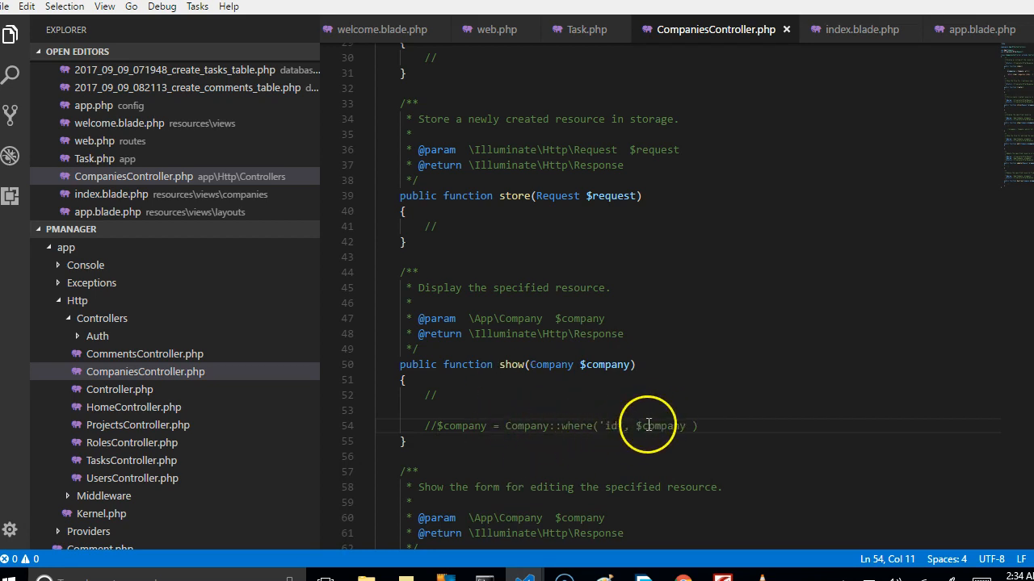
mouse_move(616, 426)
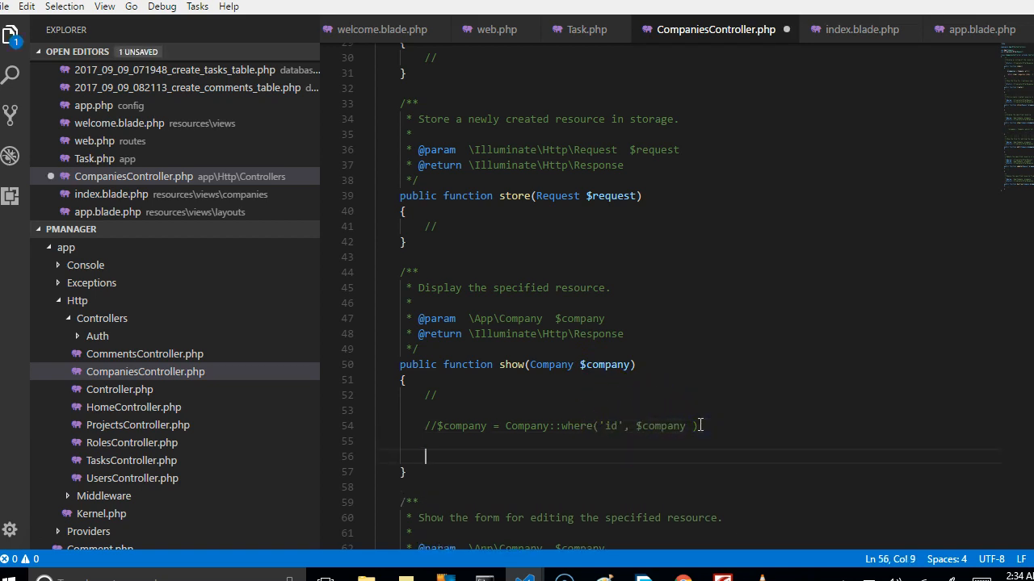
Add return view('companies.show') to the show method
text(return)
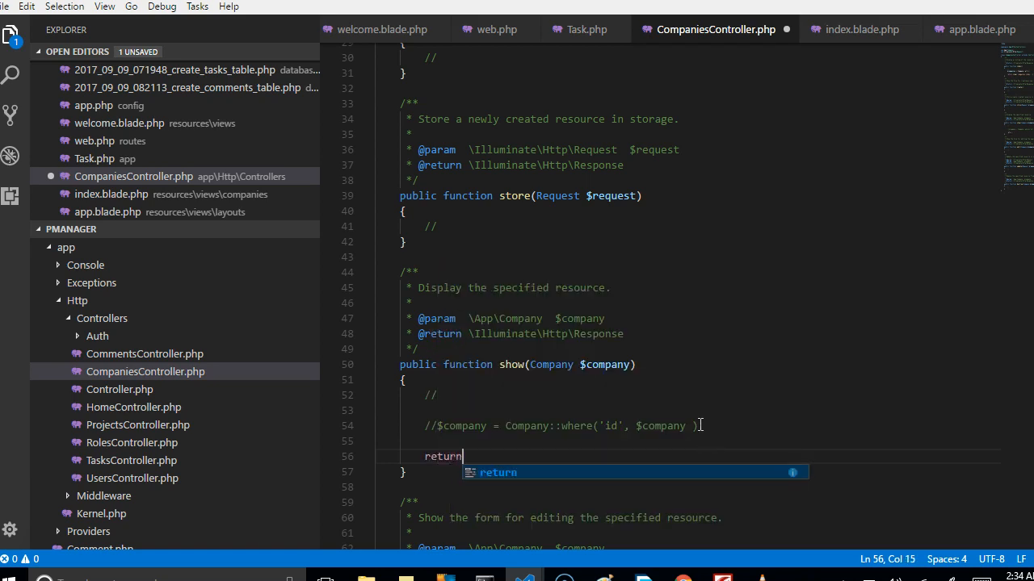
text(view(')
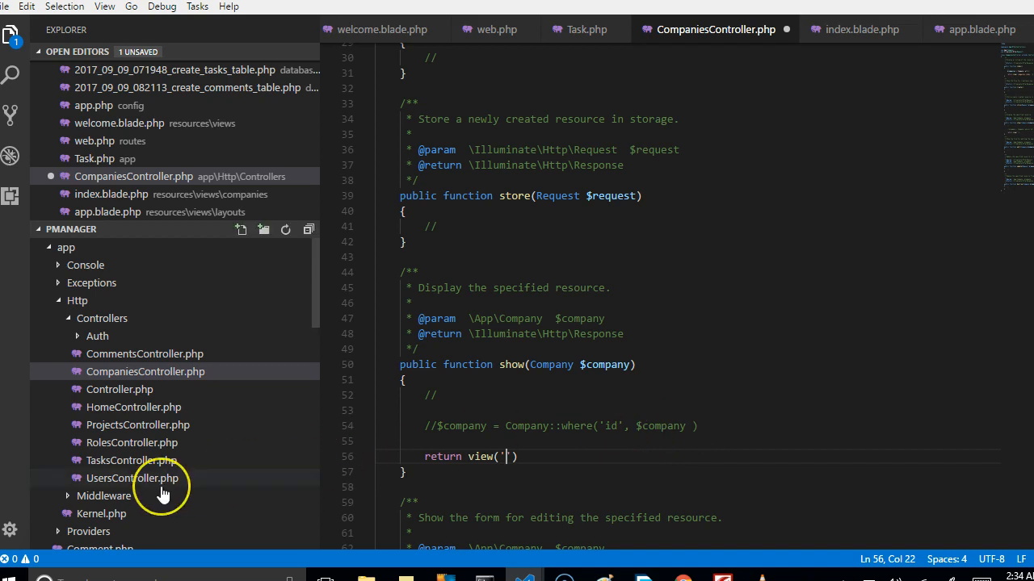
scroll(down, 3)
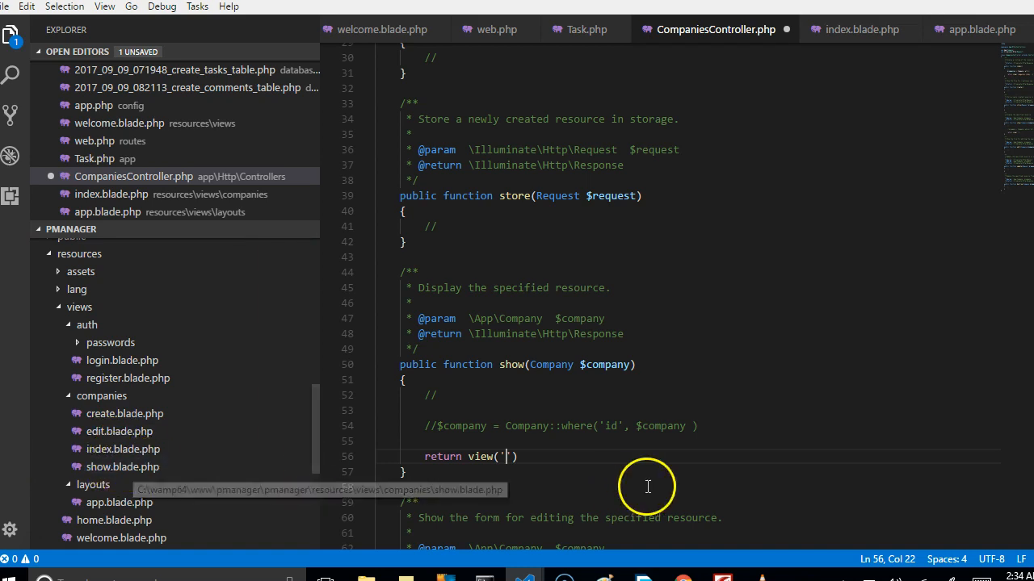
text(companies.)
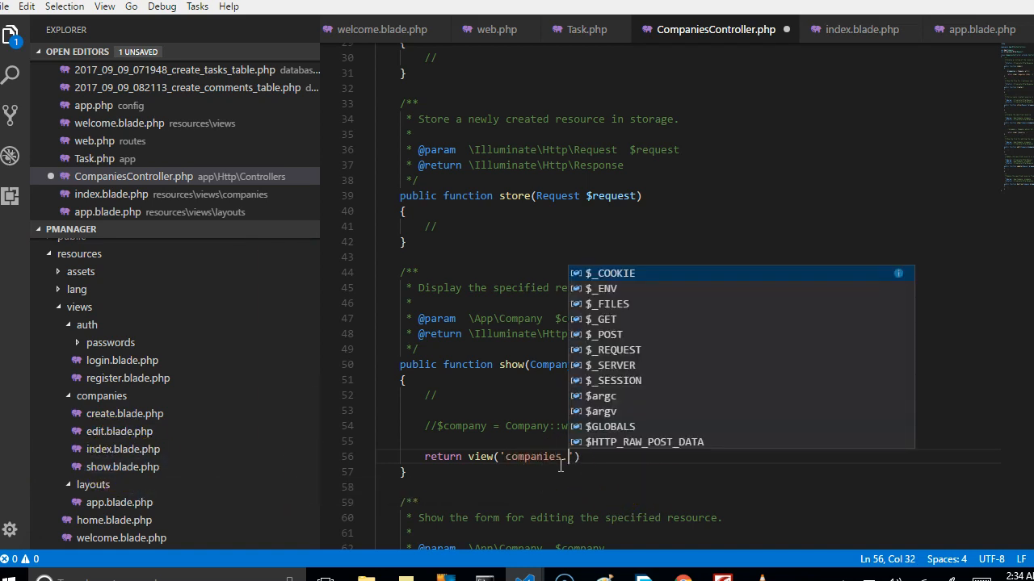
text(show)
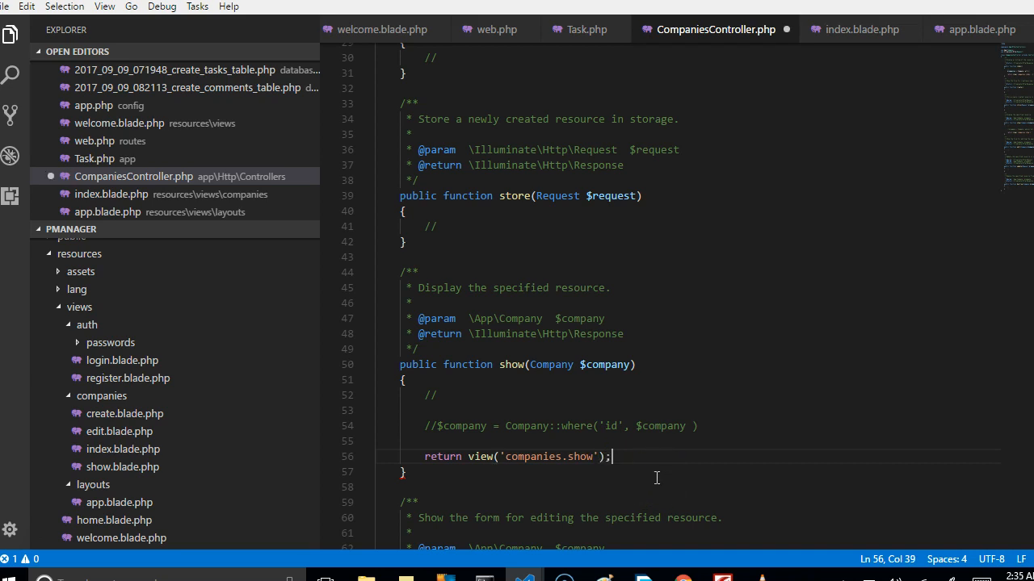
Pass ['company'=>$company] as the view's data argument
key(BackSpace)
text(, [)
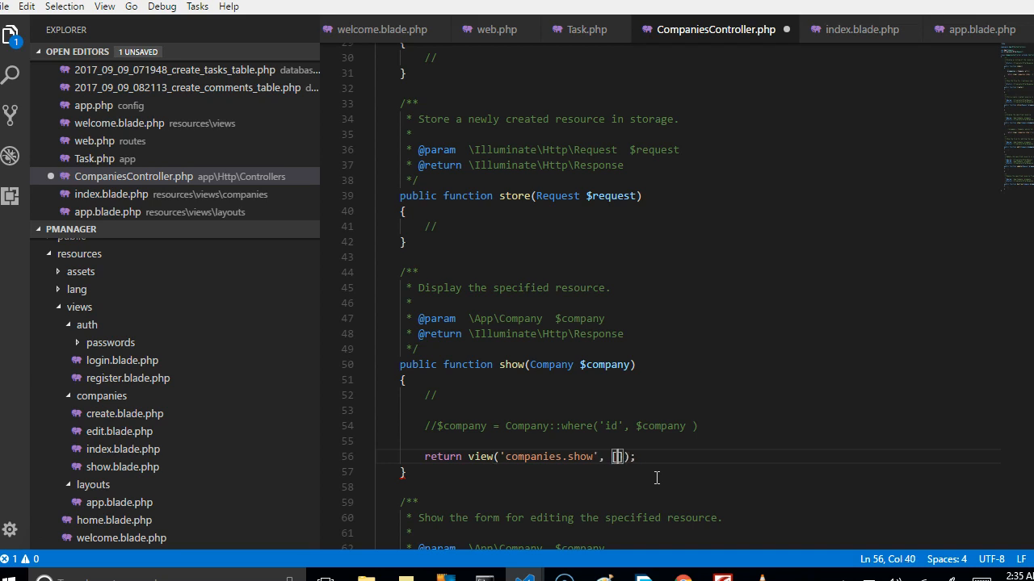
text('')
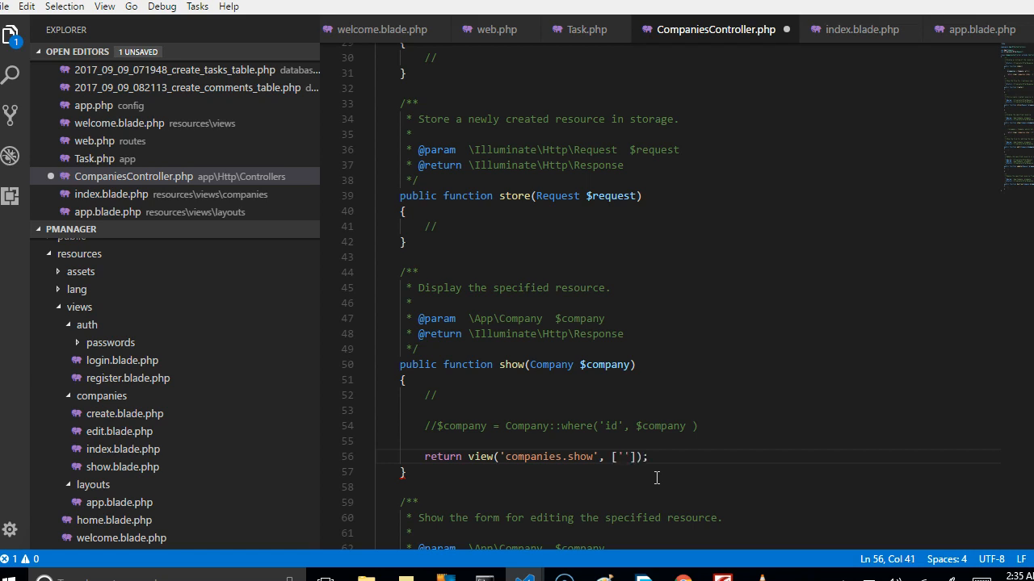
text(company)
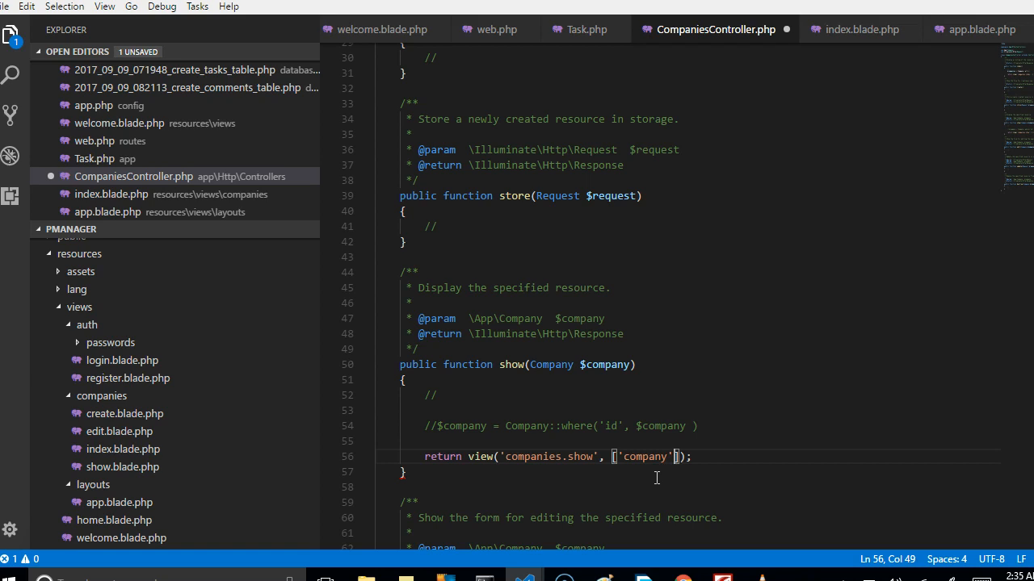
text(=>$c)
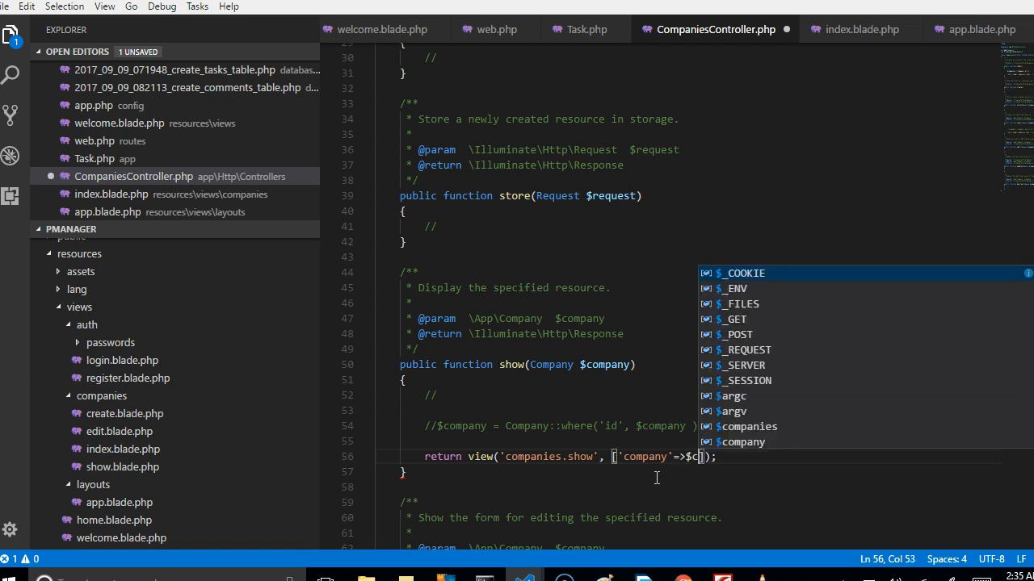
text(ompany)
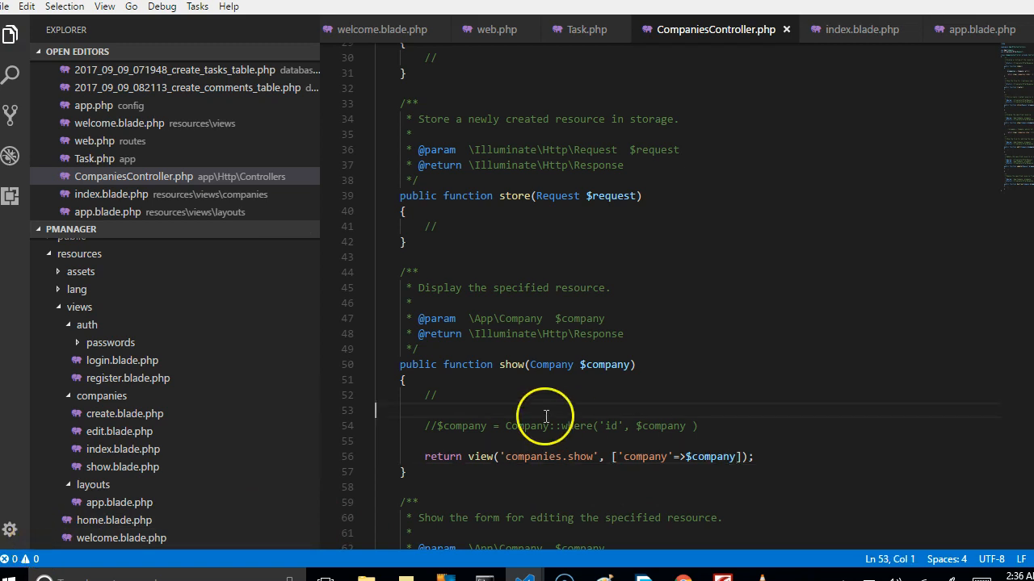
Uncomment the lookup line and change its second argument to $company->id
click(436, 427)
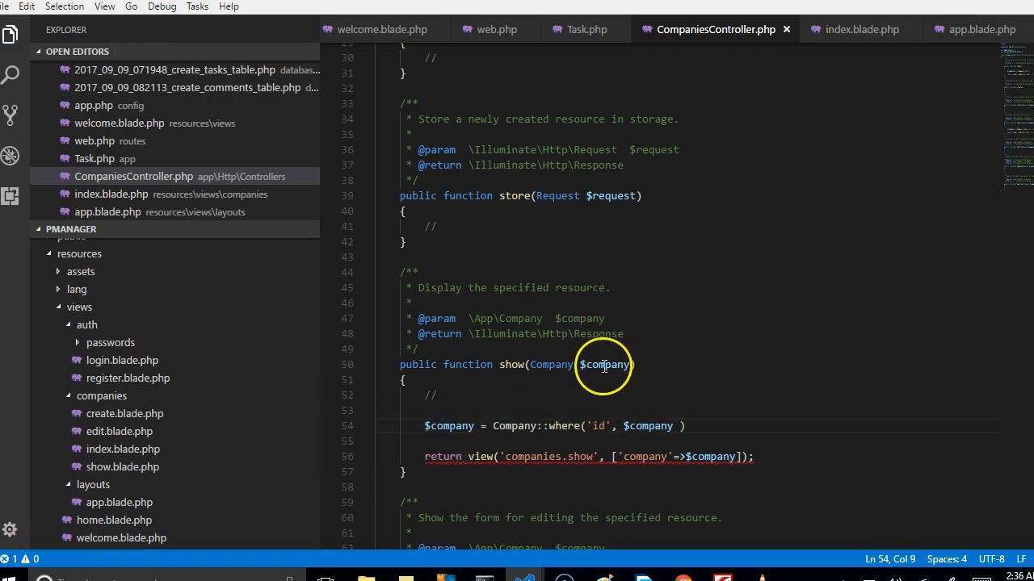
mouse_move(643, 436)
text(-)
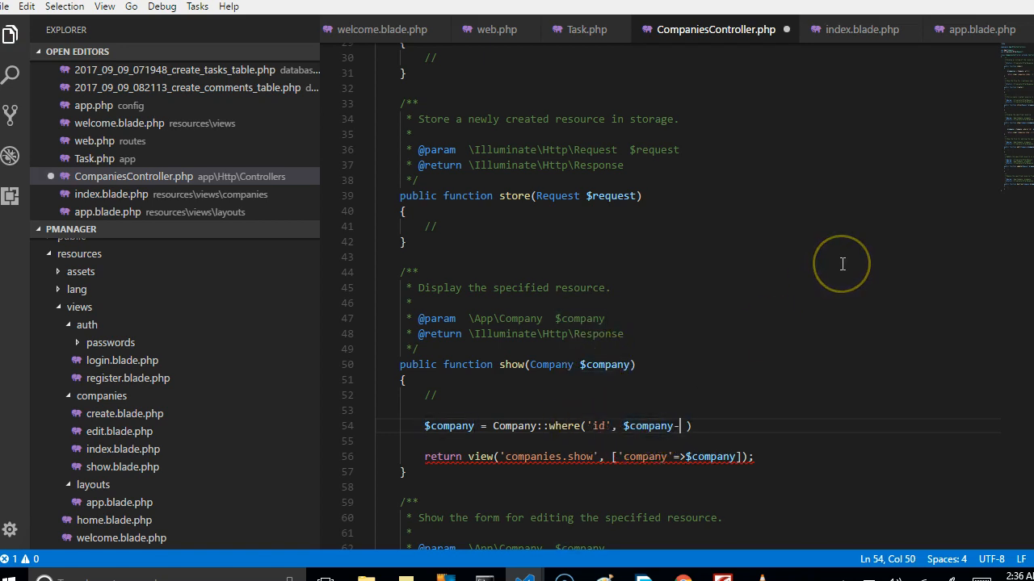
text(id)
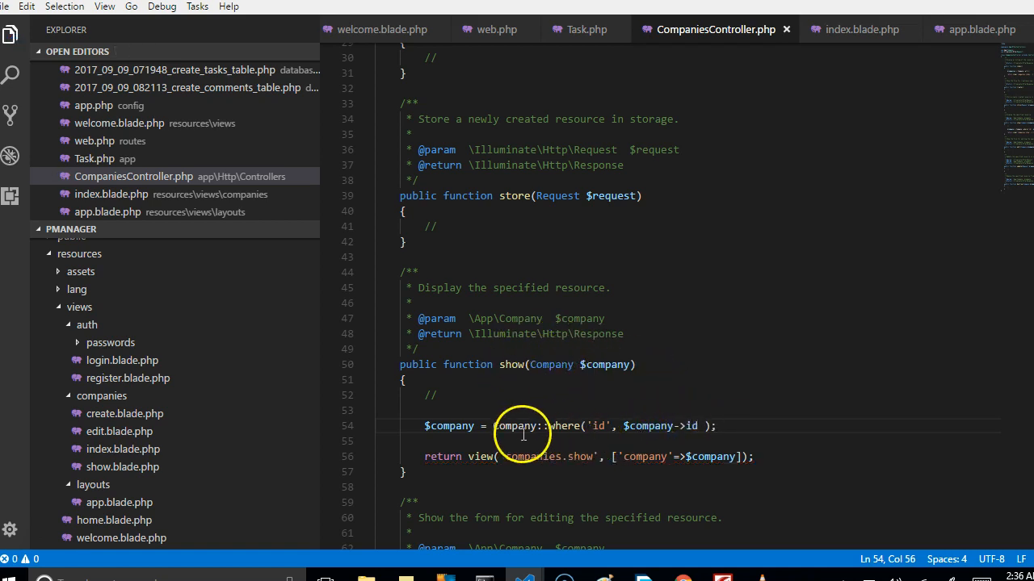
mouse_move(606, 429)
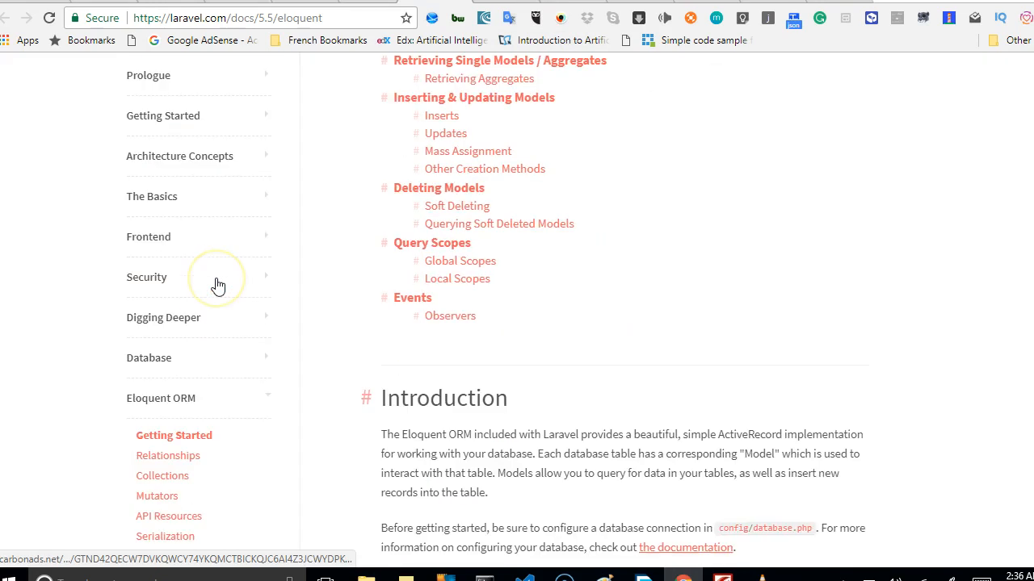
Scroll the Eloquent docs from Introduction down to the Timestamps section
scroll(down, 3)
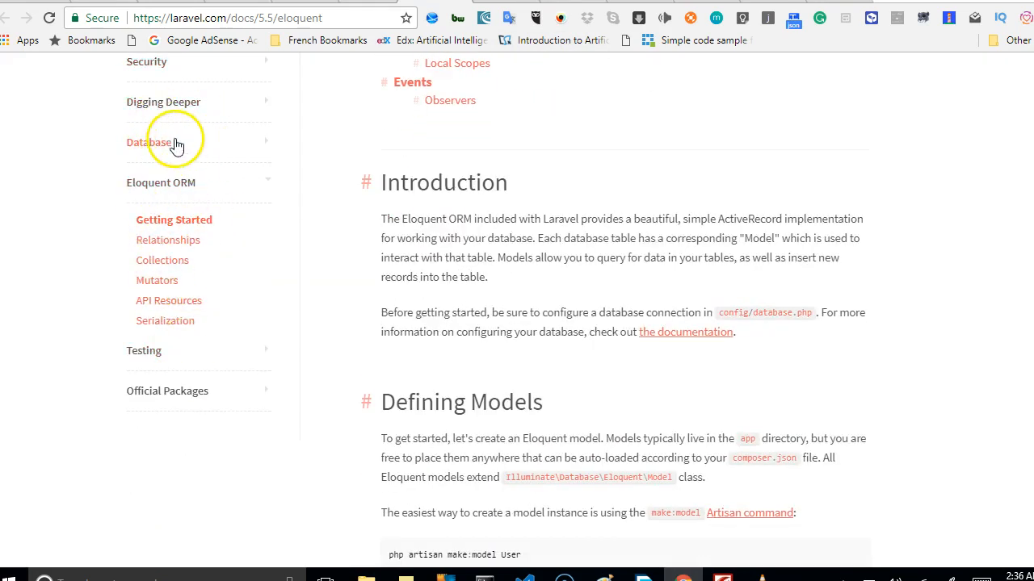
scroll(down, 3)
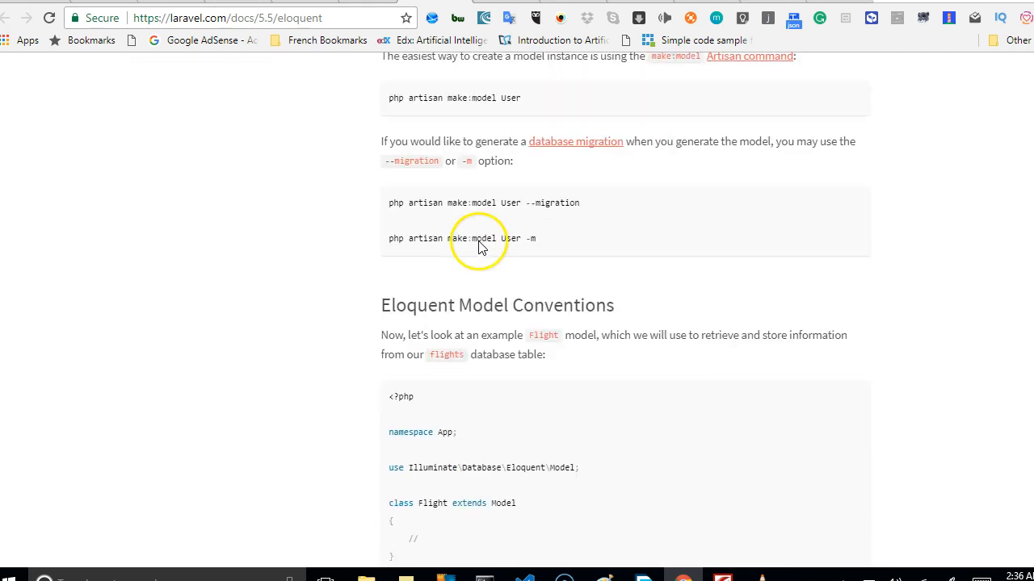
scroll(down, 3)
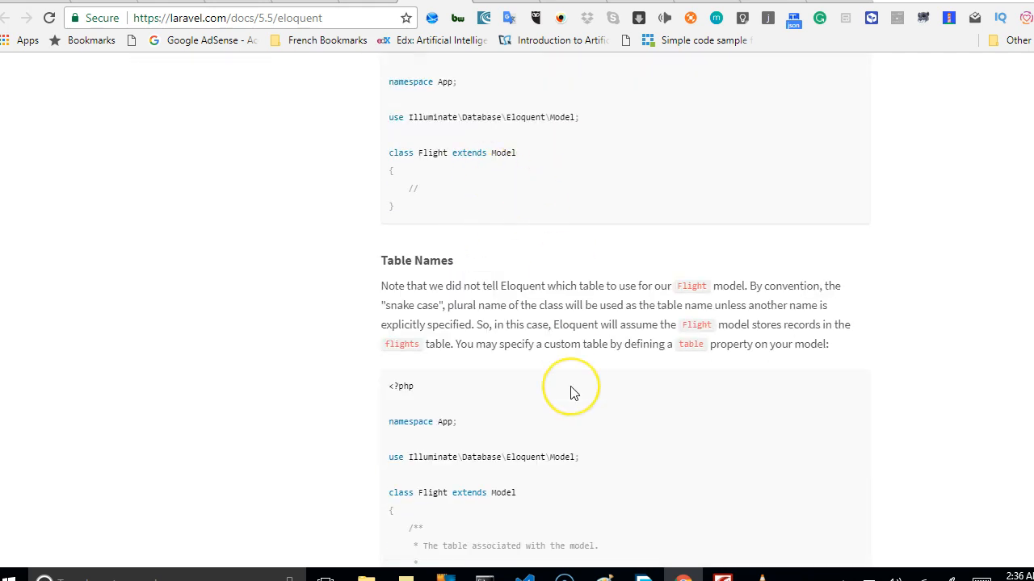
scroll(down, 3)
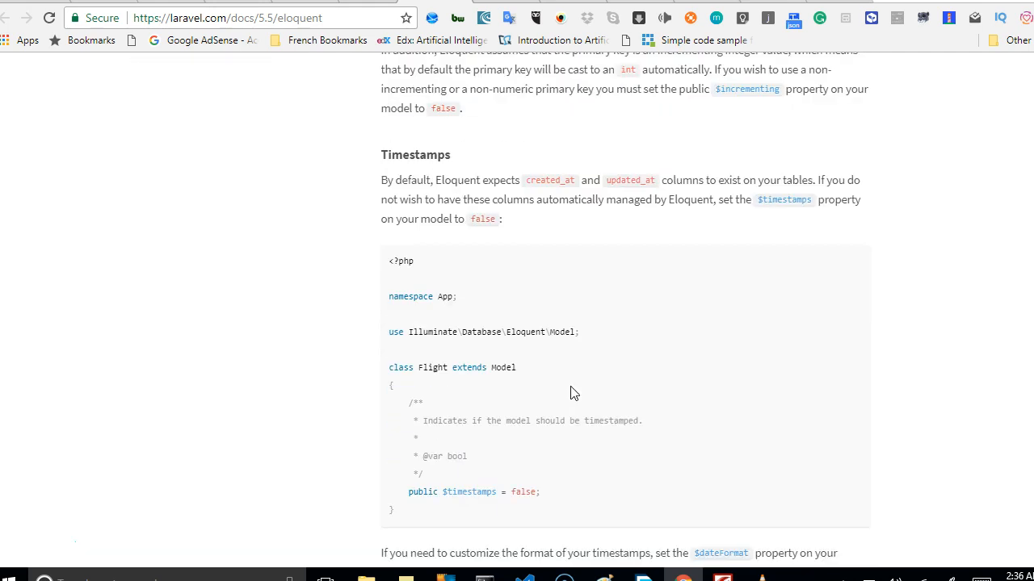
scroll(down, 3)
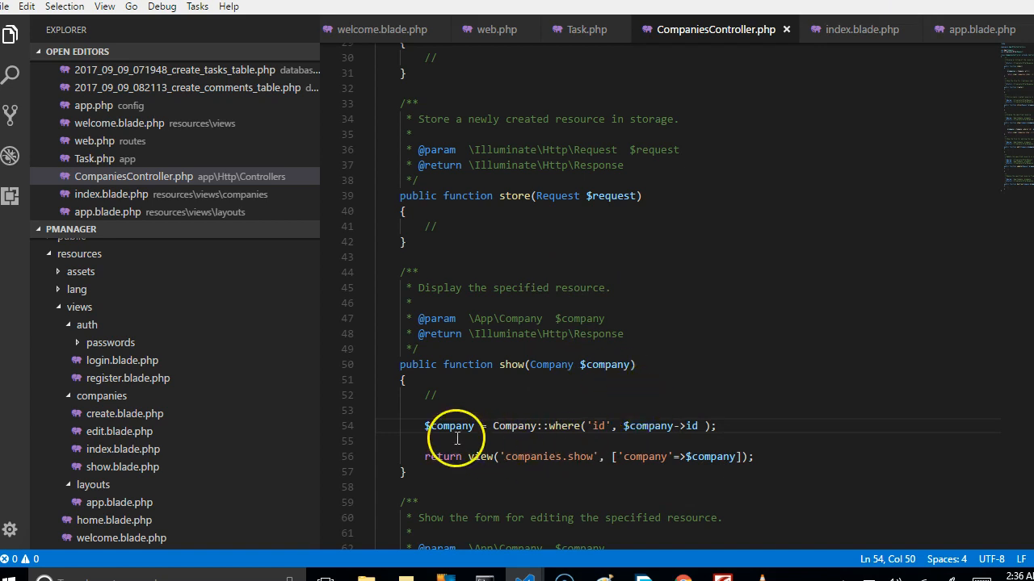
mouse_move(502, 436)
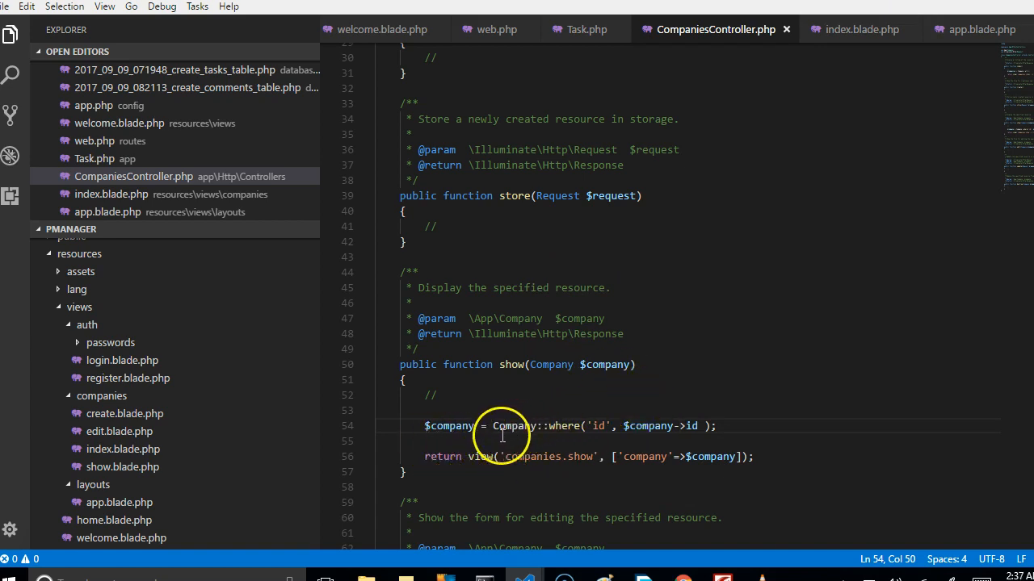
mouse_move(235, 516)
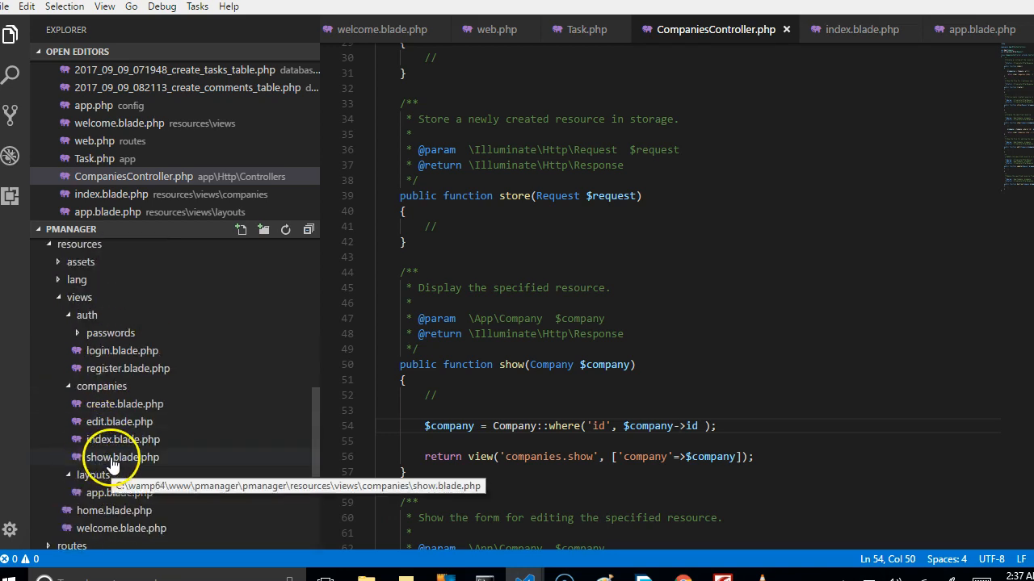
Open resources/views/companies/show.blade.php from the Explorer
double_click(122, 457)
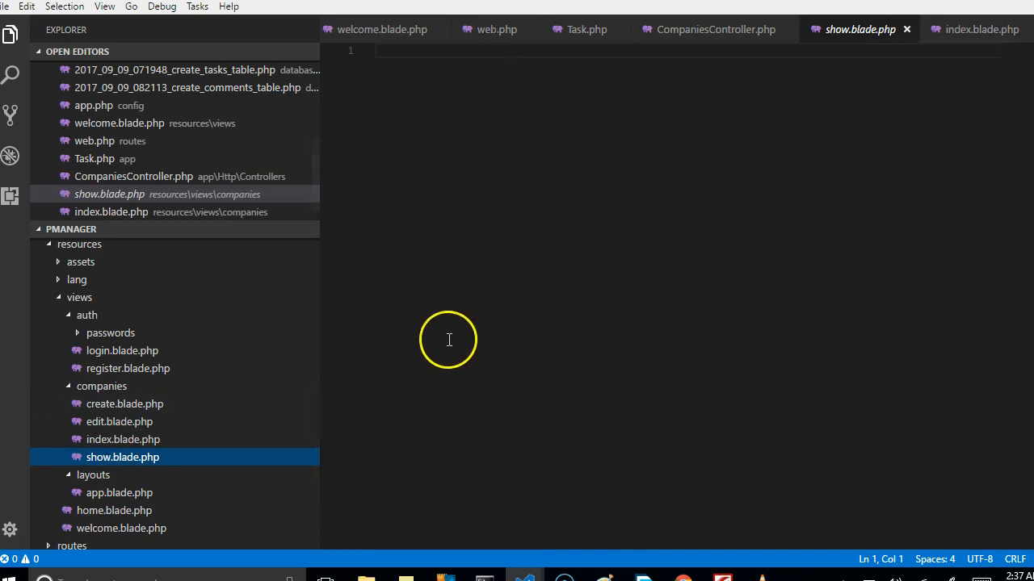